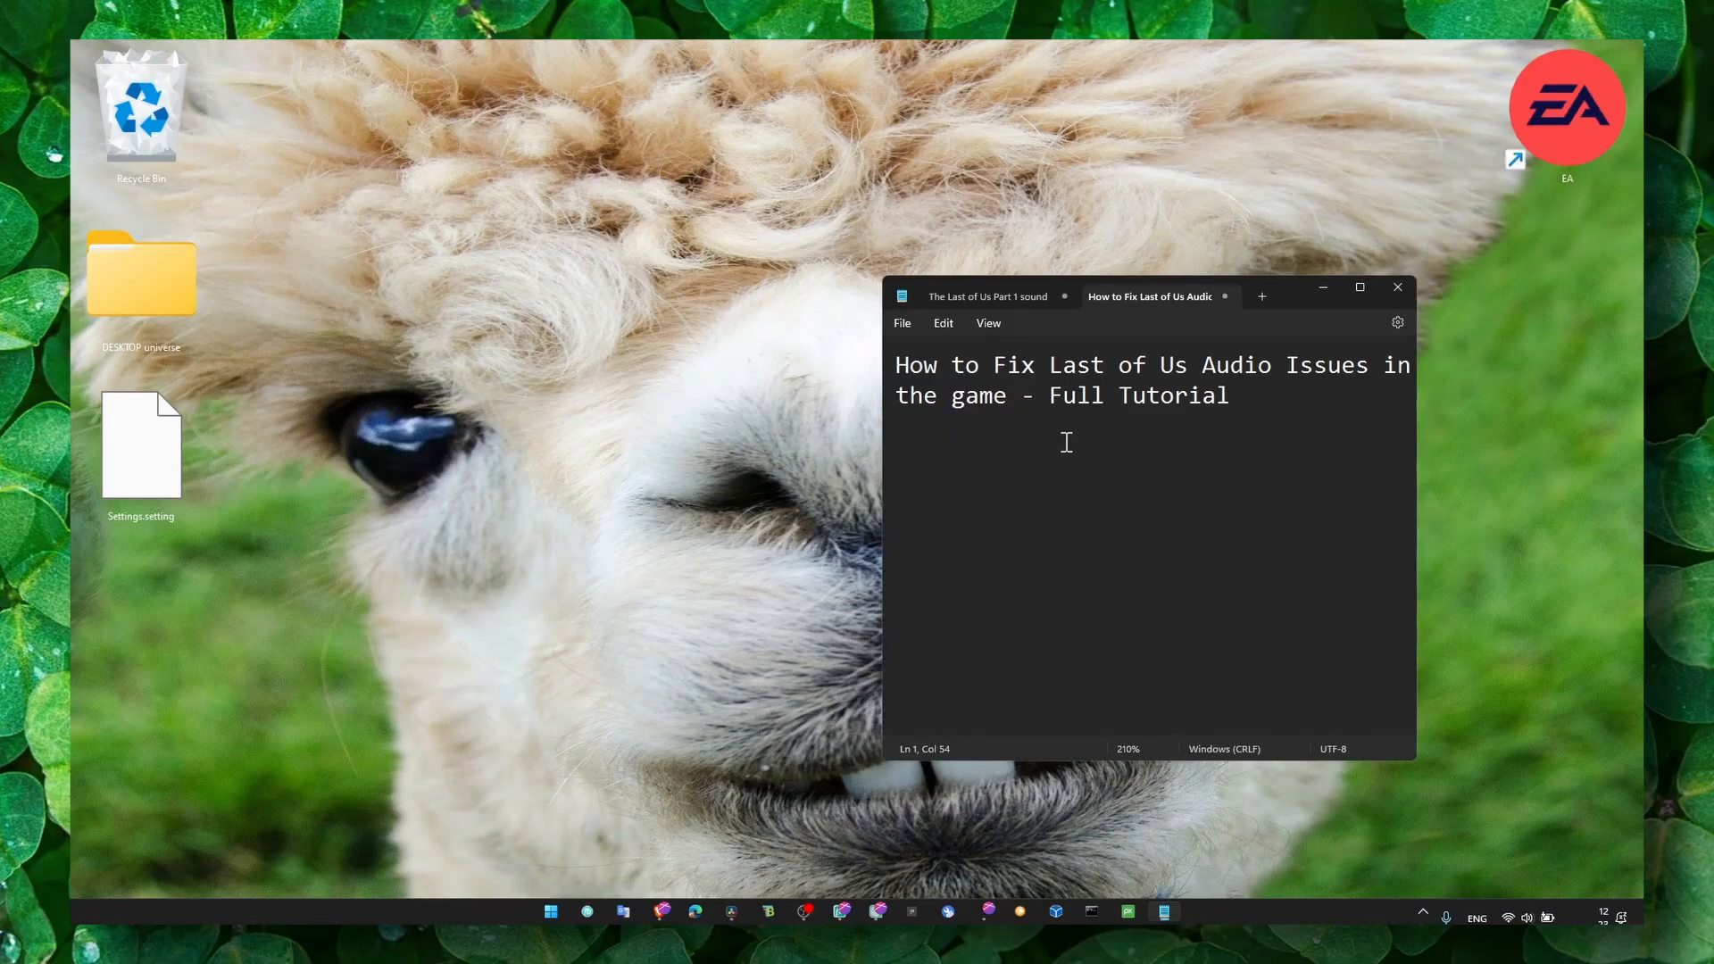
pyautogui.moveTo(1255, 393)
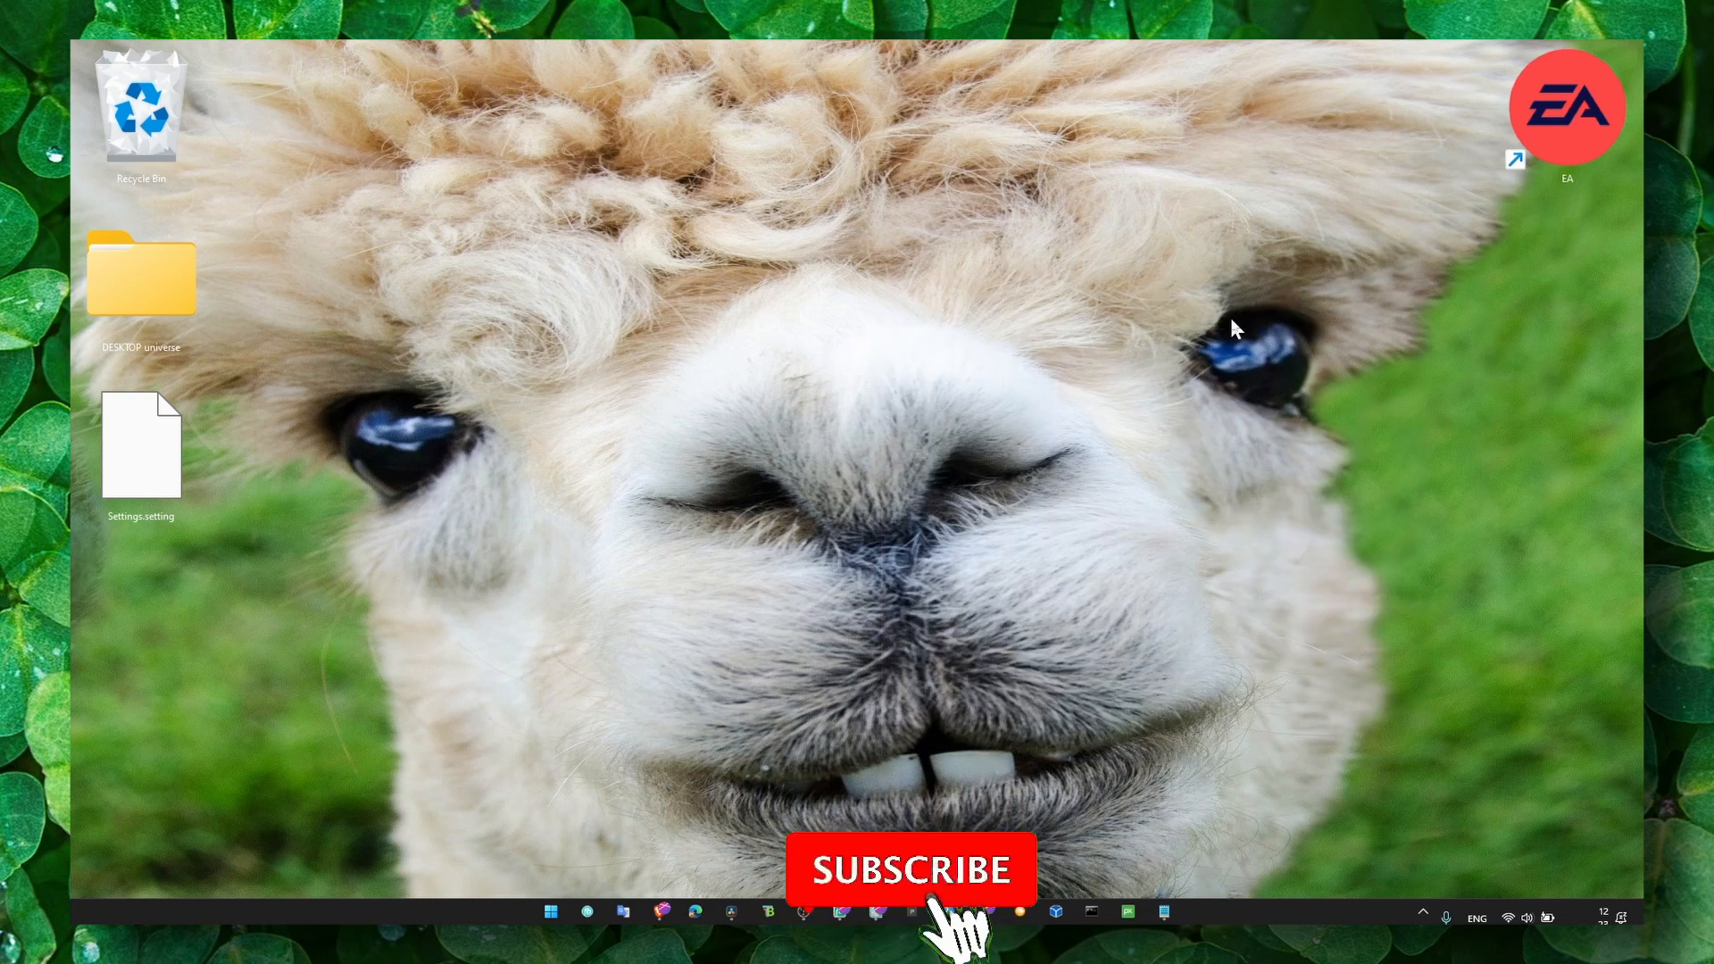
# Close the Notepad tutorial notes so only the bare desktop remains.
pyautogui.click(911, 870)
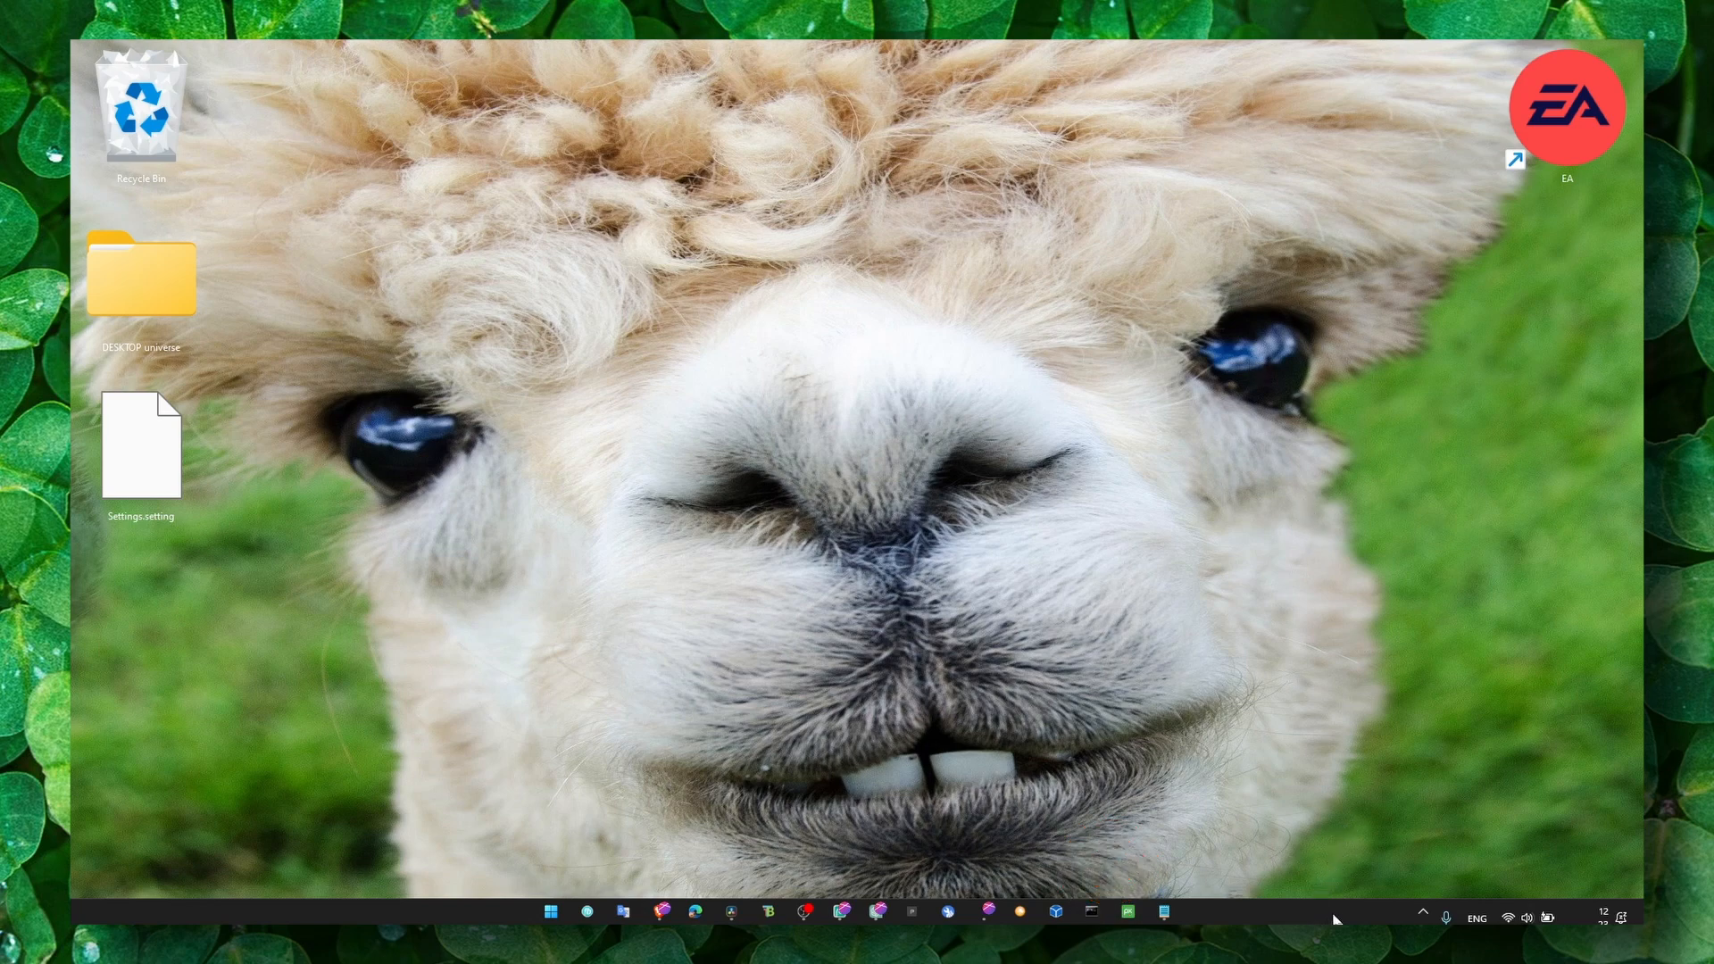
pyautogui.moveTo(1390, 812)
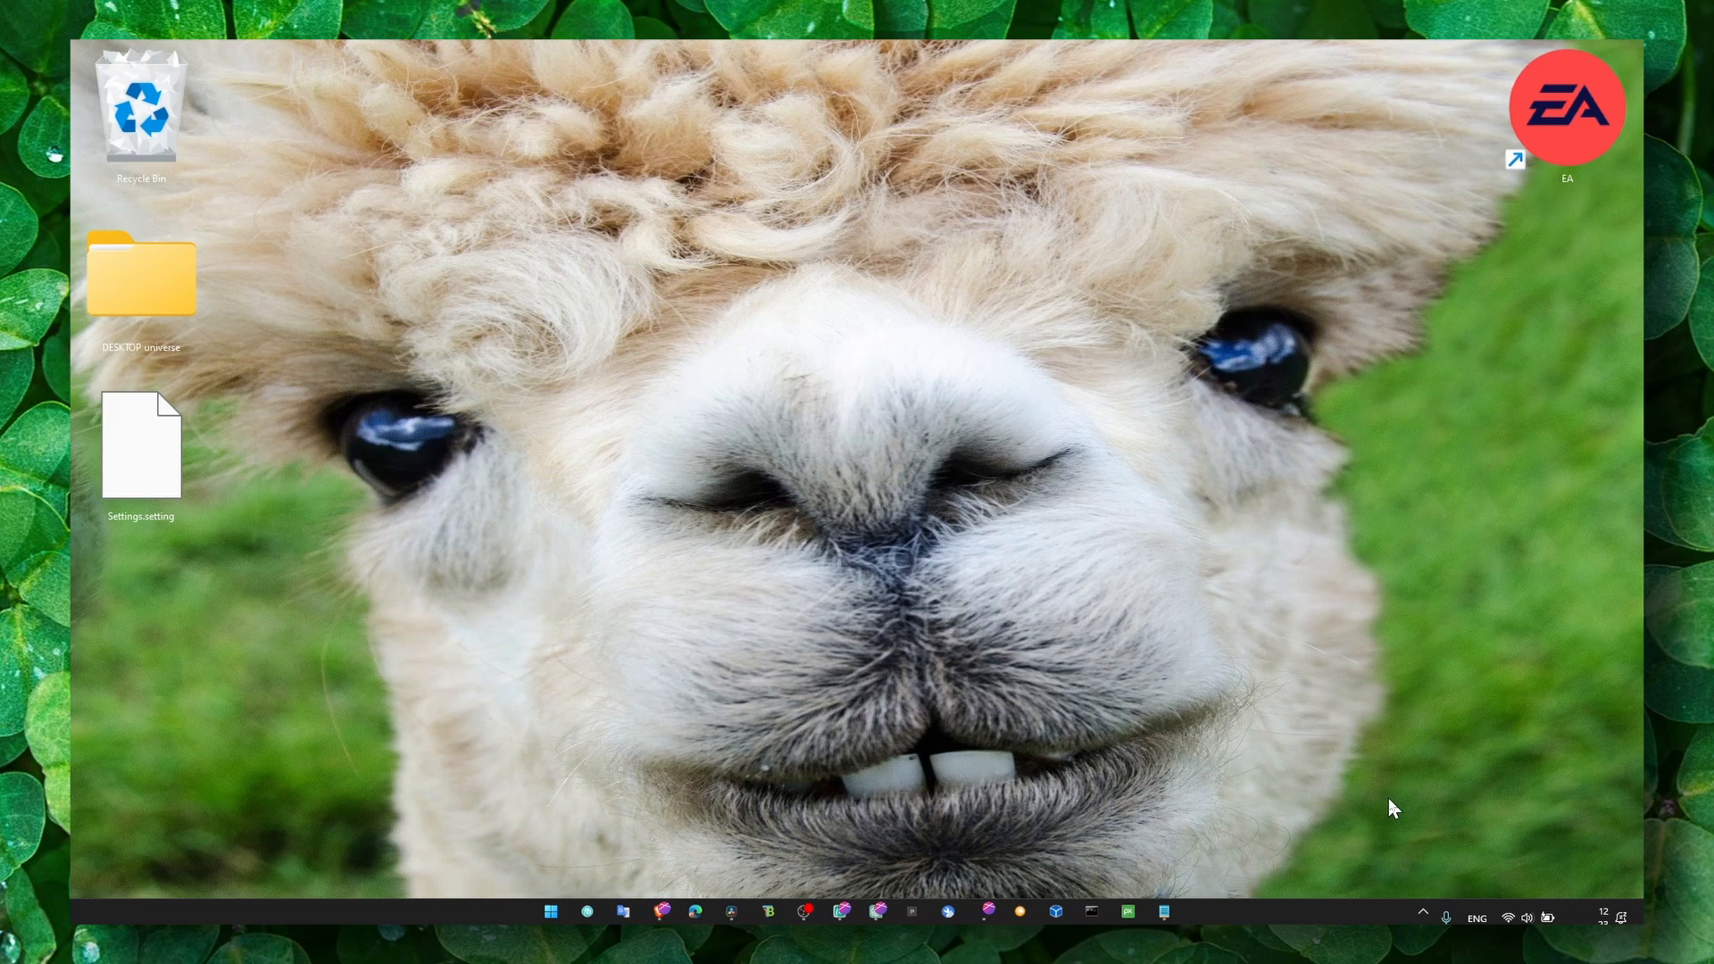
pyautogui.moveTo(1434, 839)
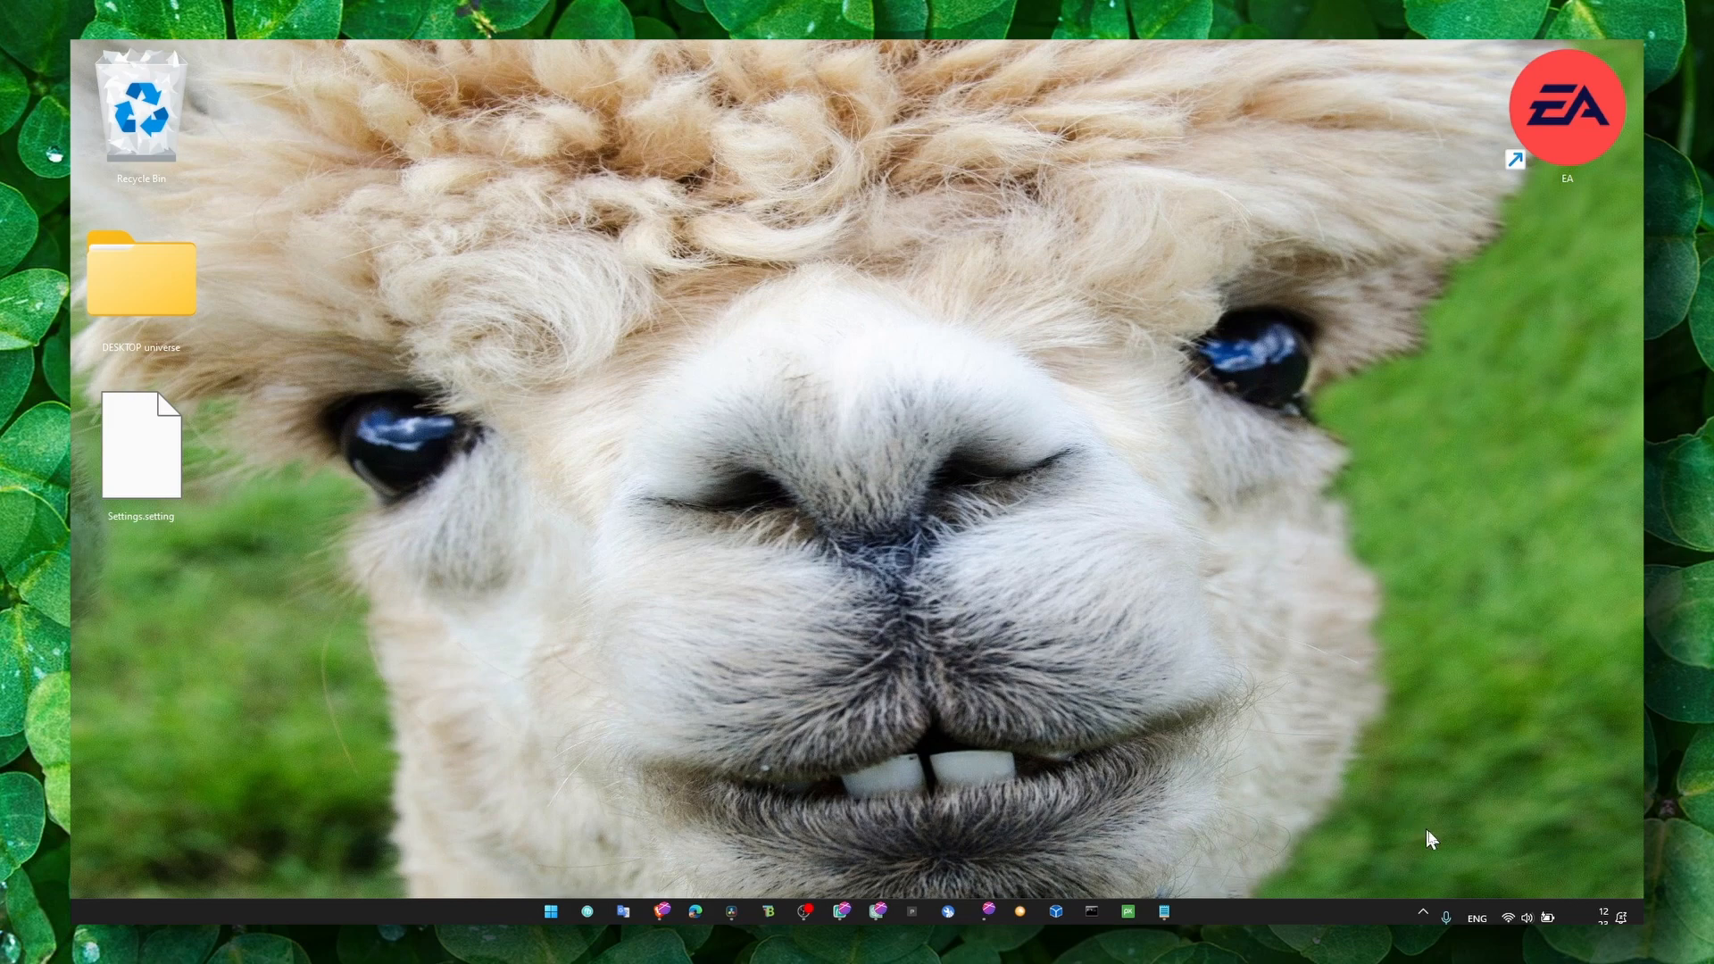
# Open the volume mixer from the taskbar speaker icon's quick sound options.
pyautogui.rightClick(1526, 918)
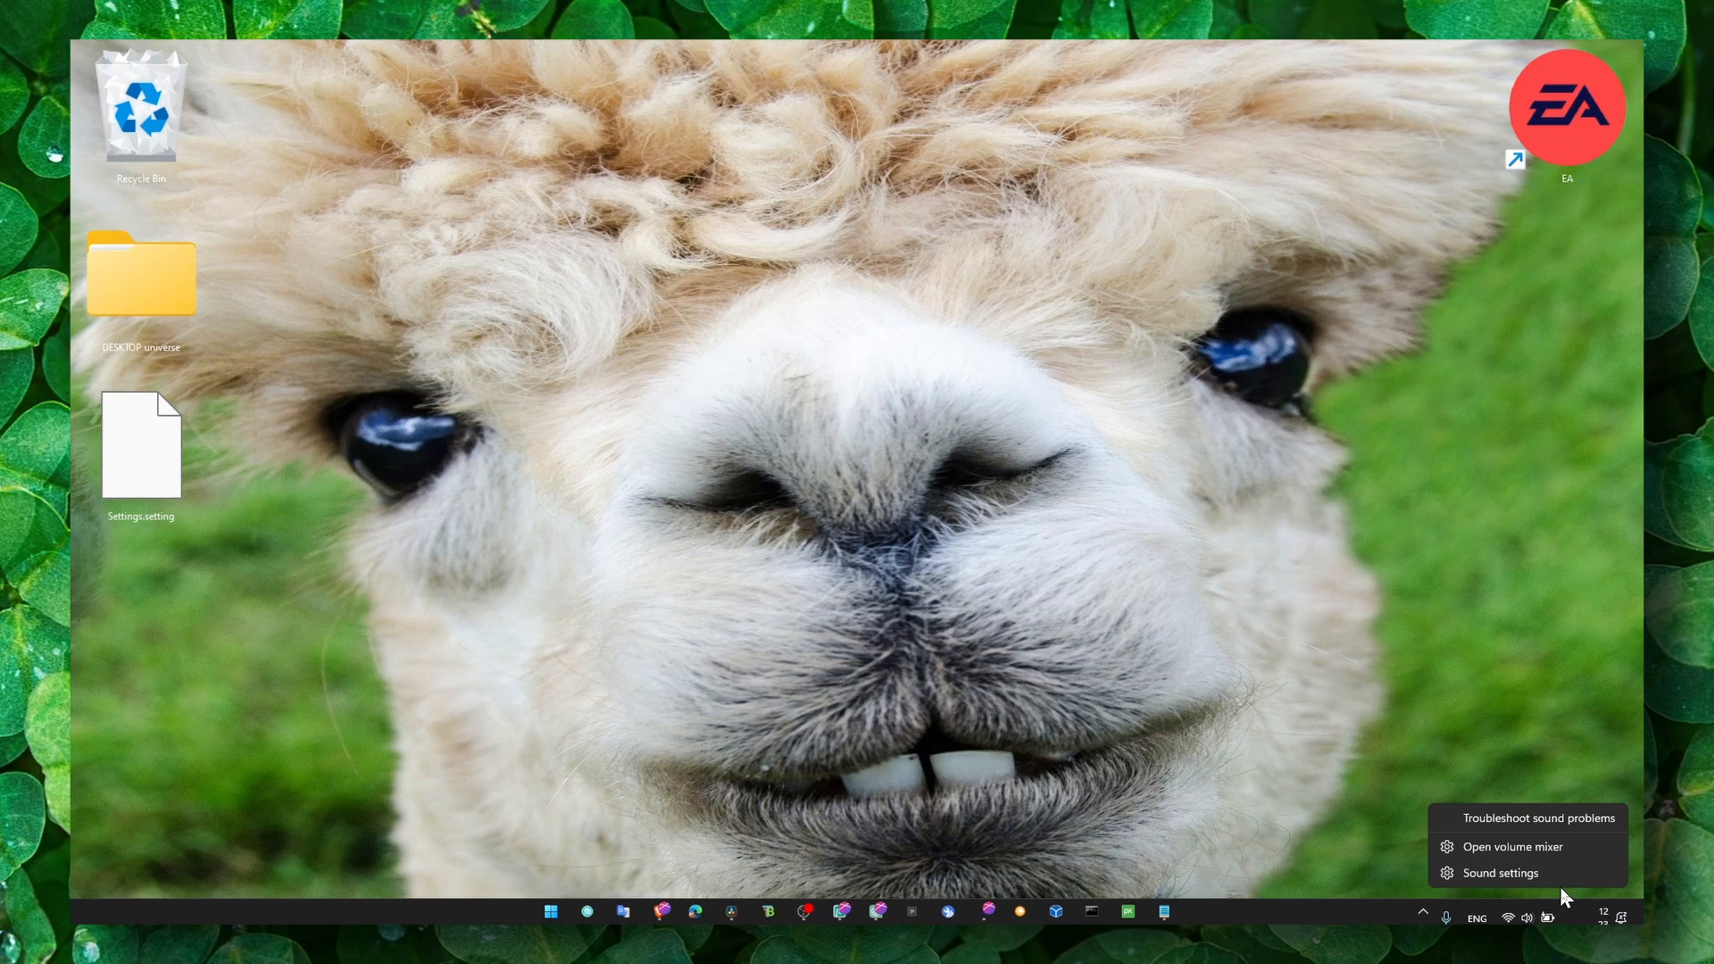
pyautogui.click(1512, 846)
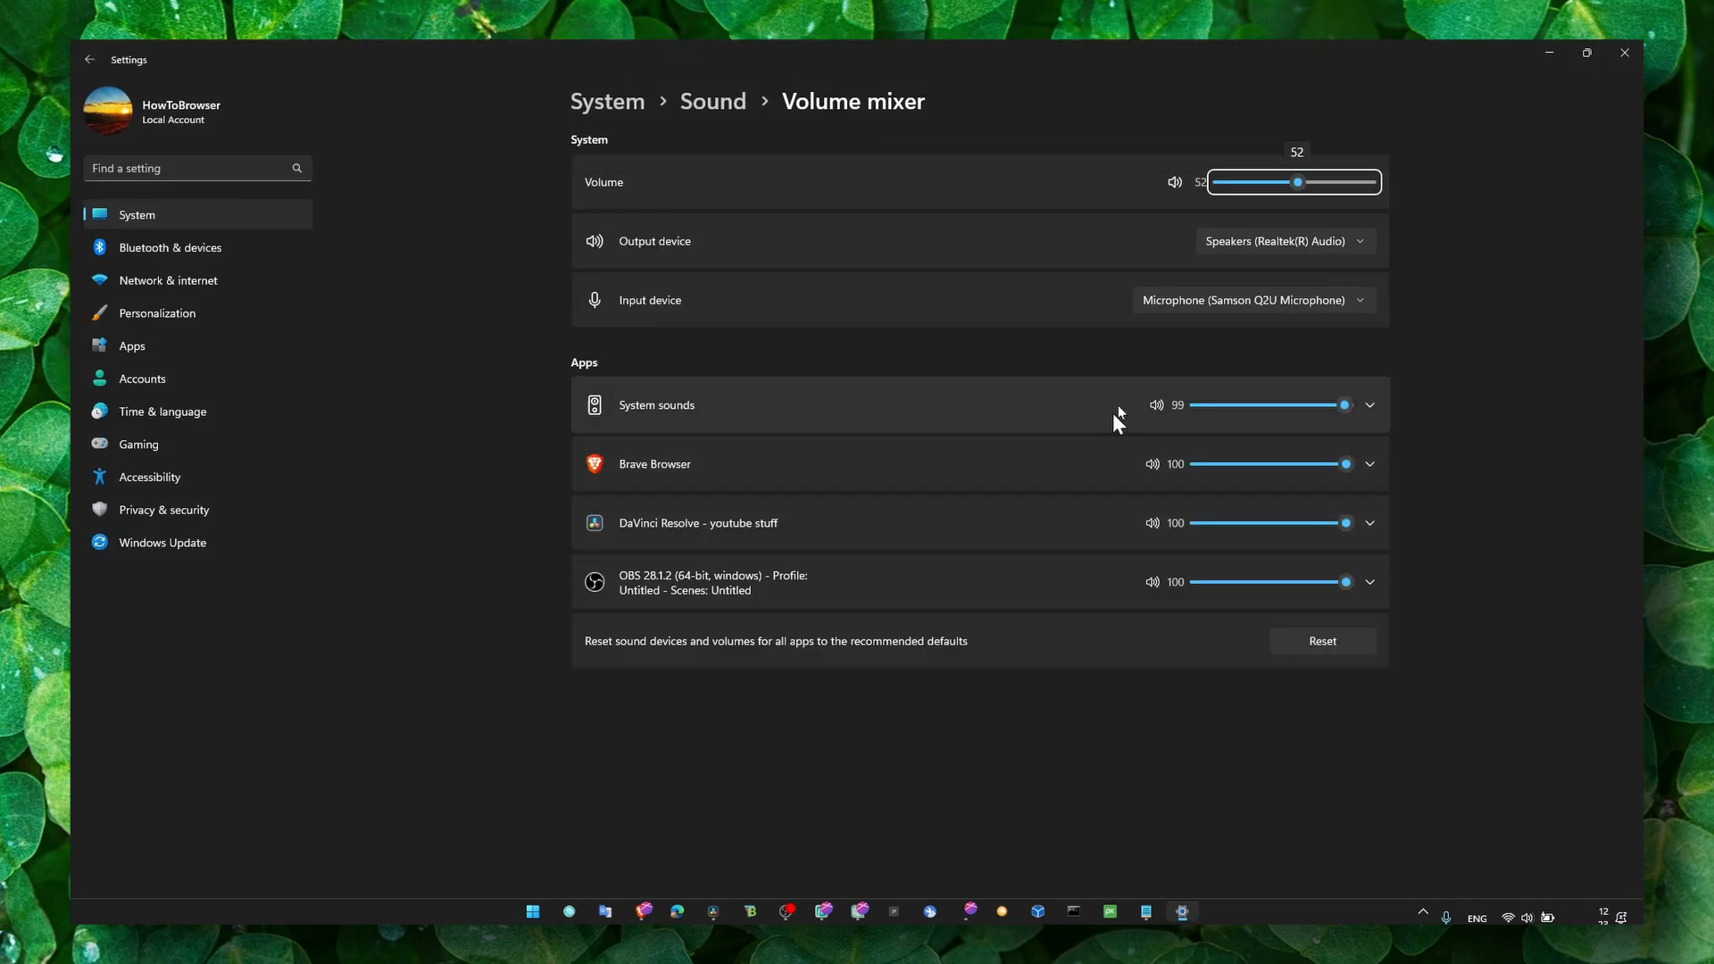
pyautogui.moveTo(1159, 366)
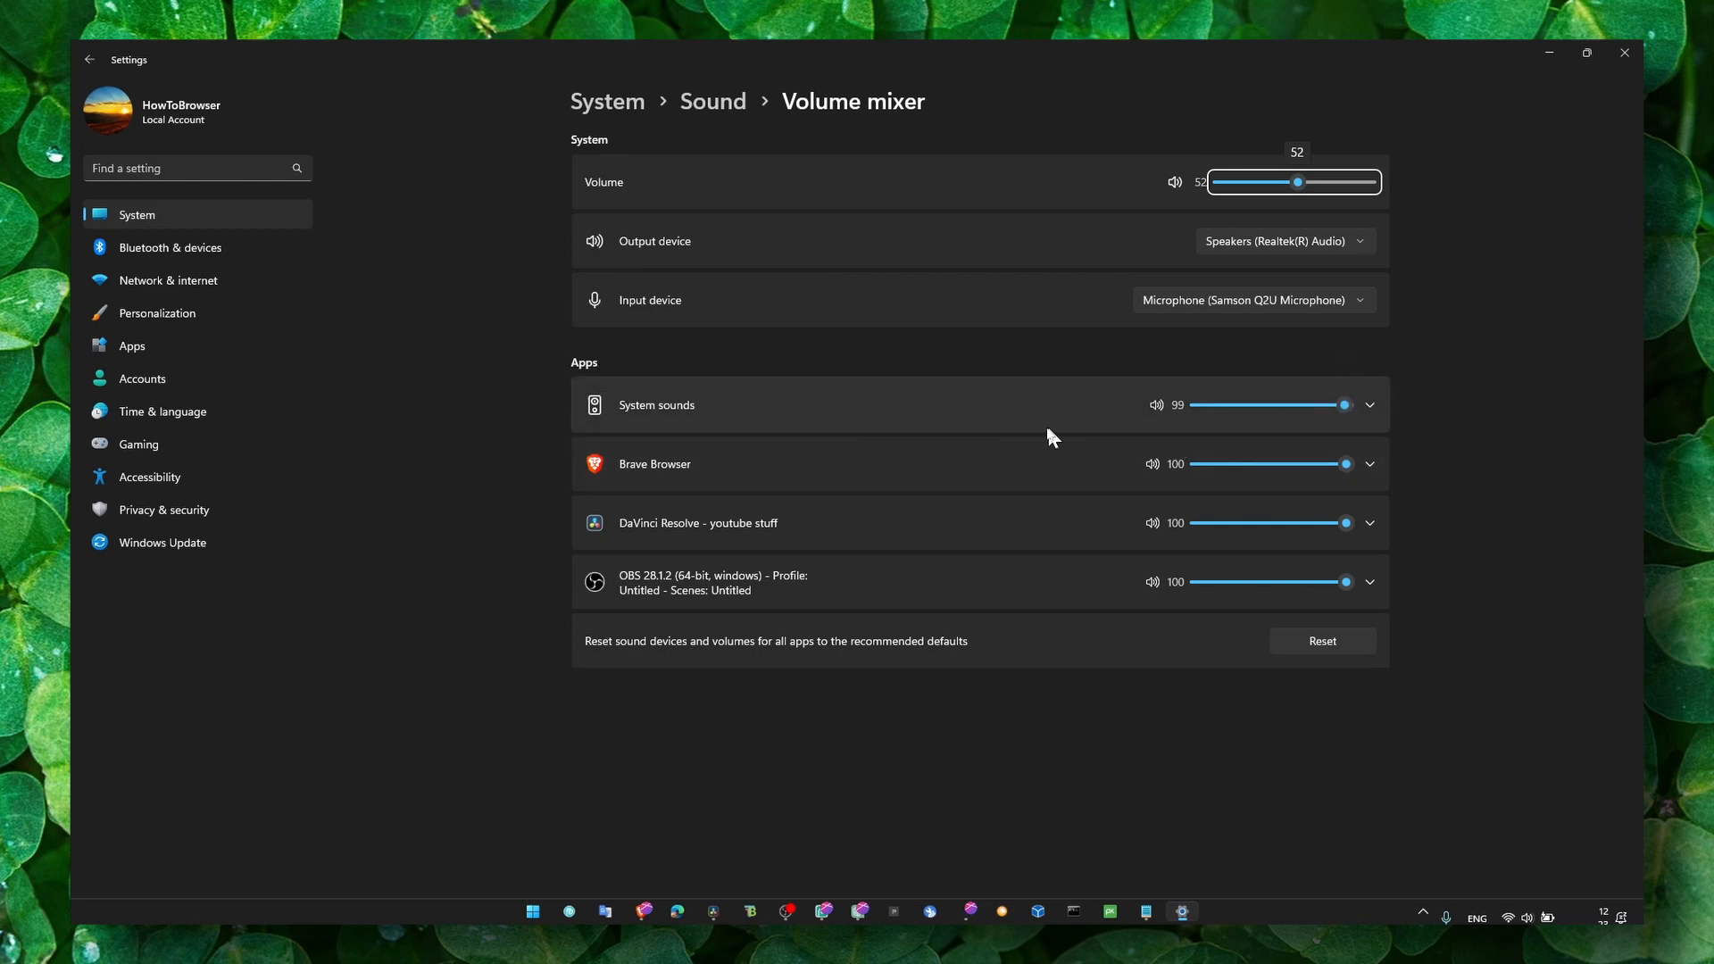
pyautogui.moveTo(1216, 412)
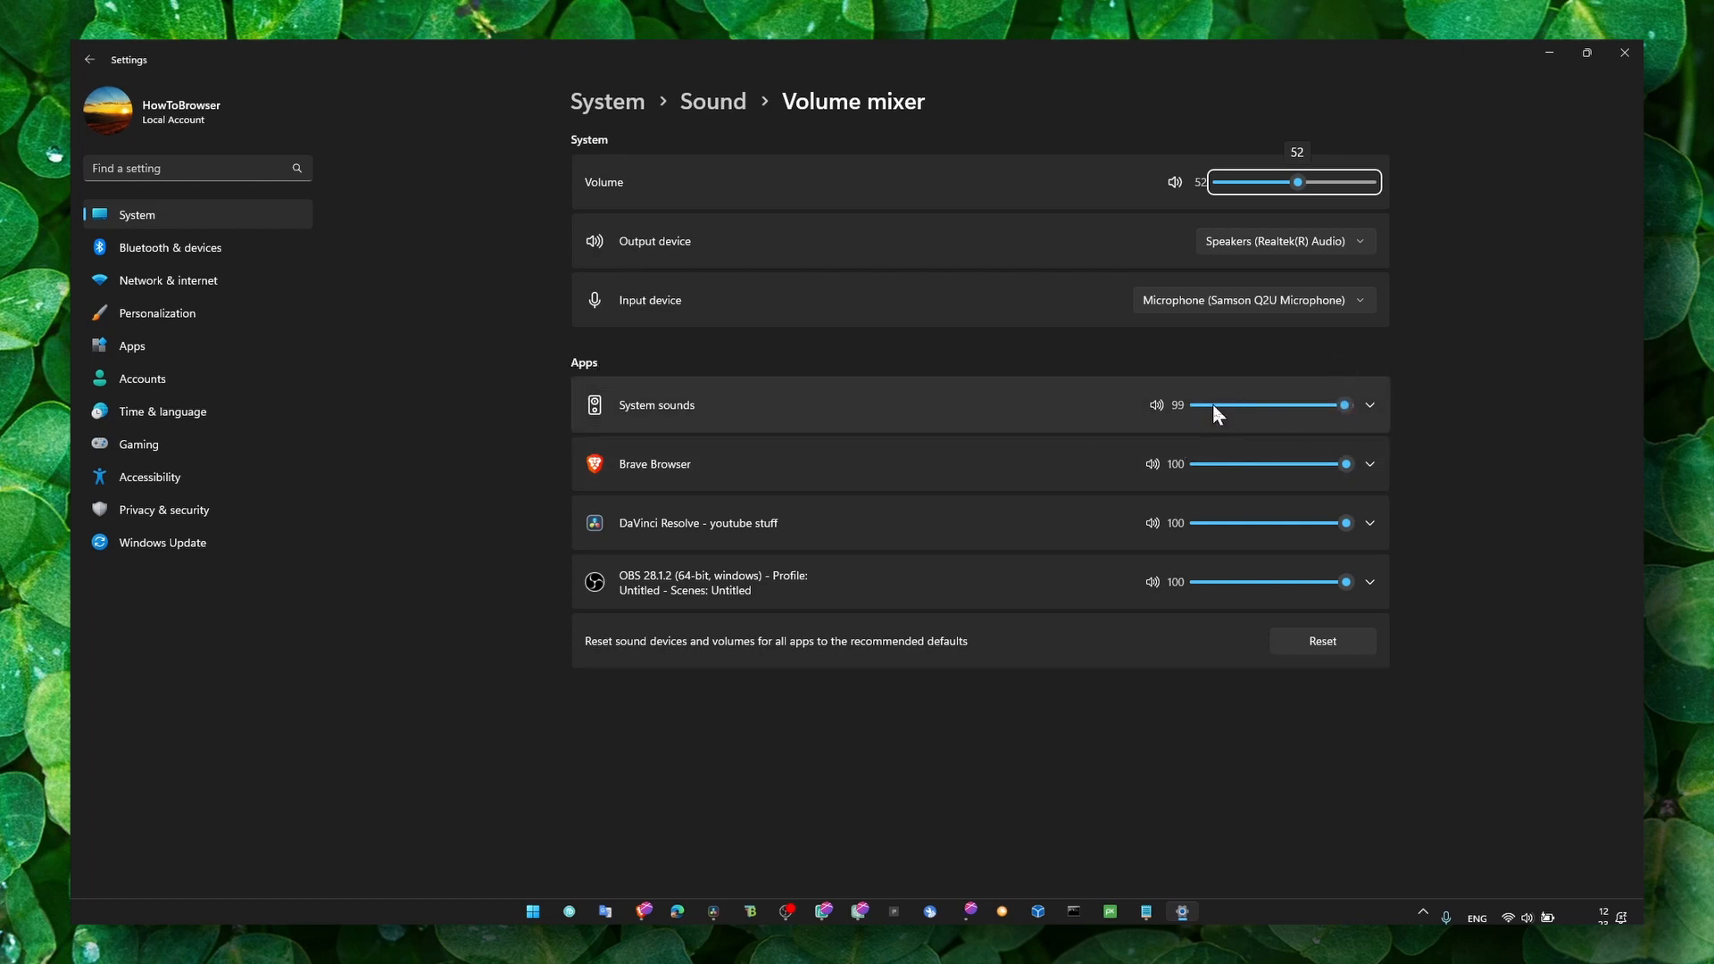
pyautogui.moveTo(1380, 387)
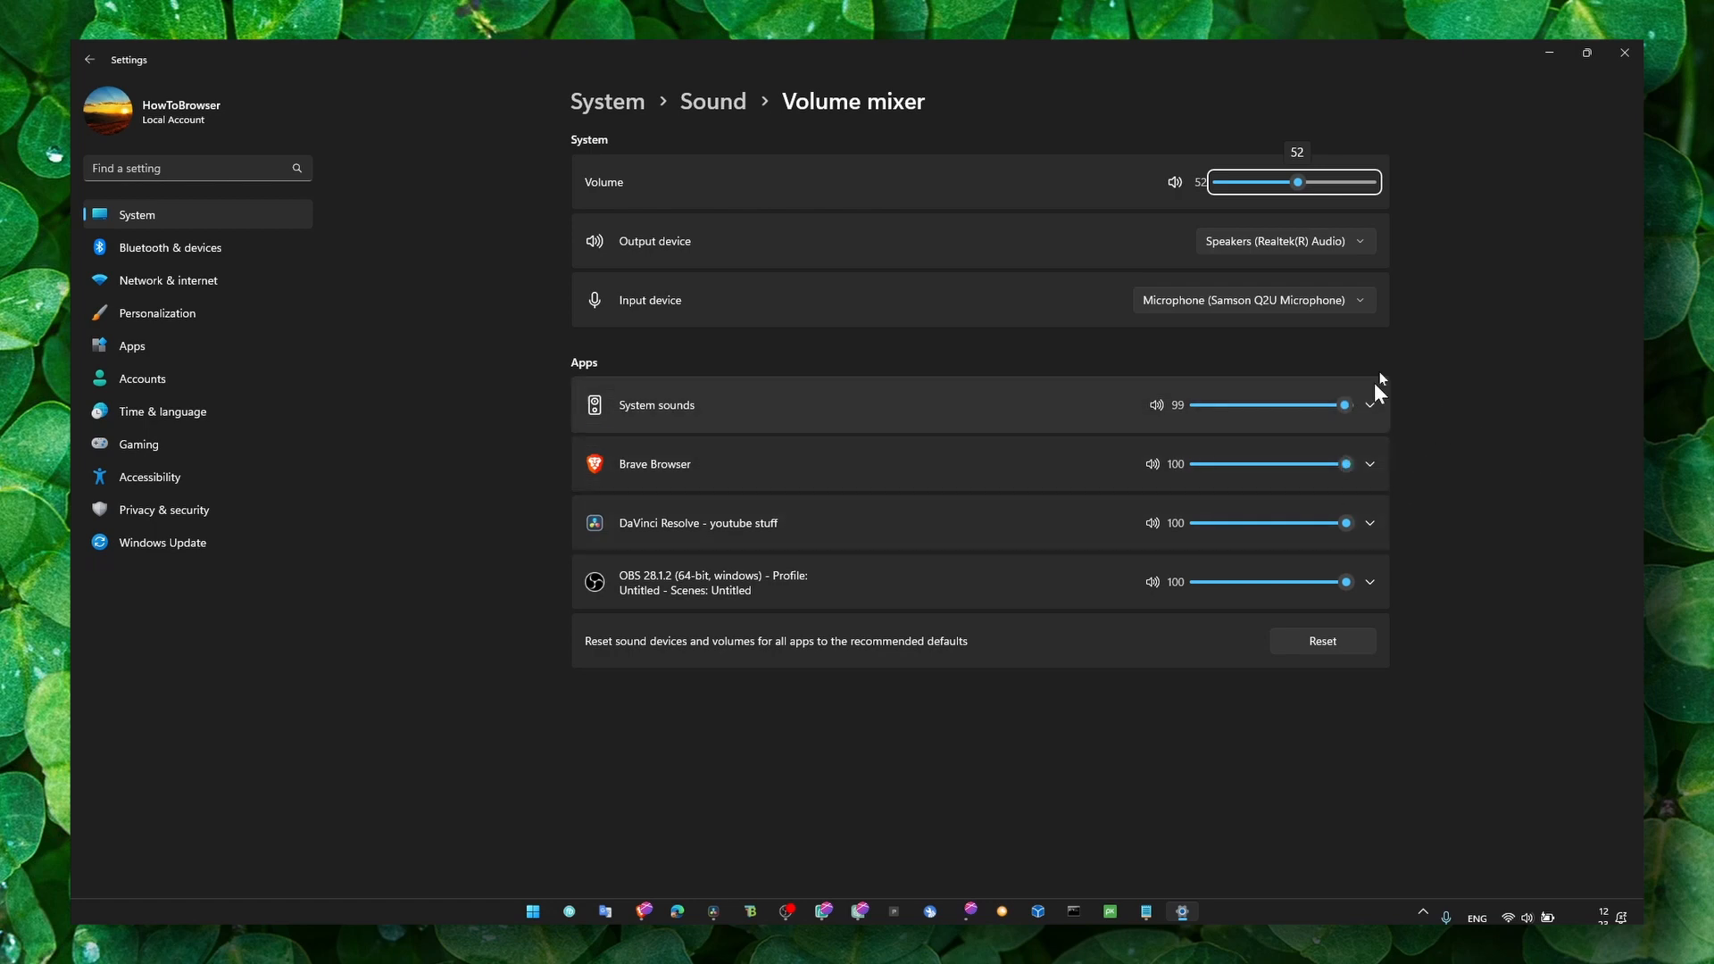
pyautogui.moveTo(1250, 391)
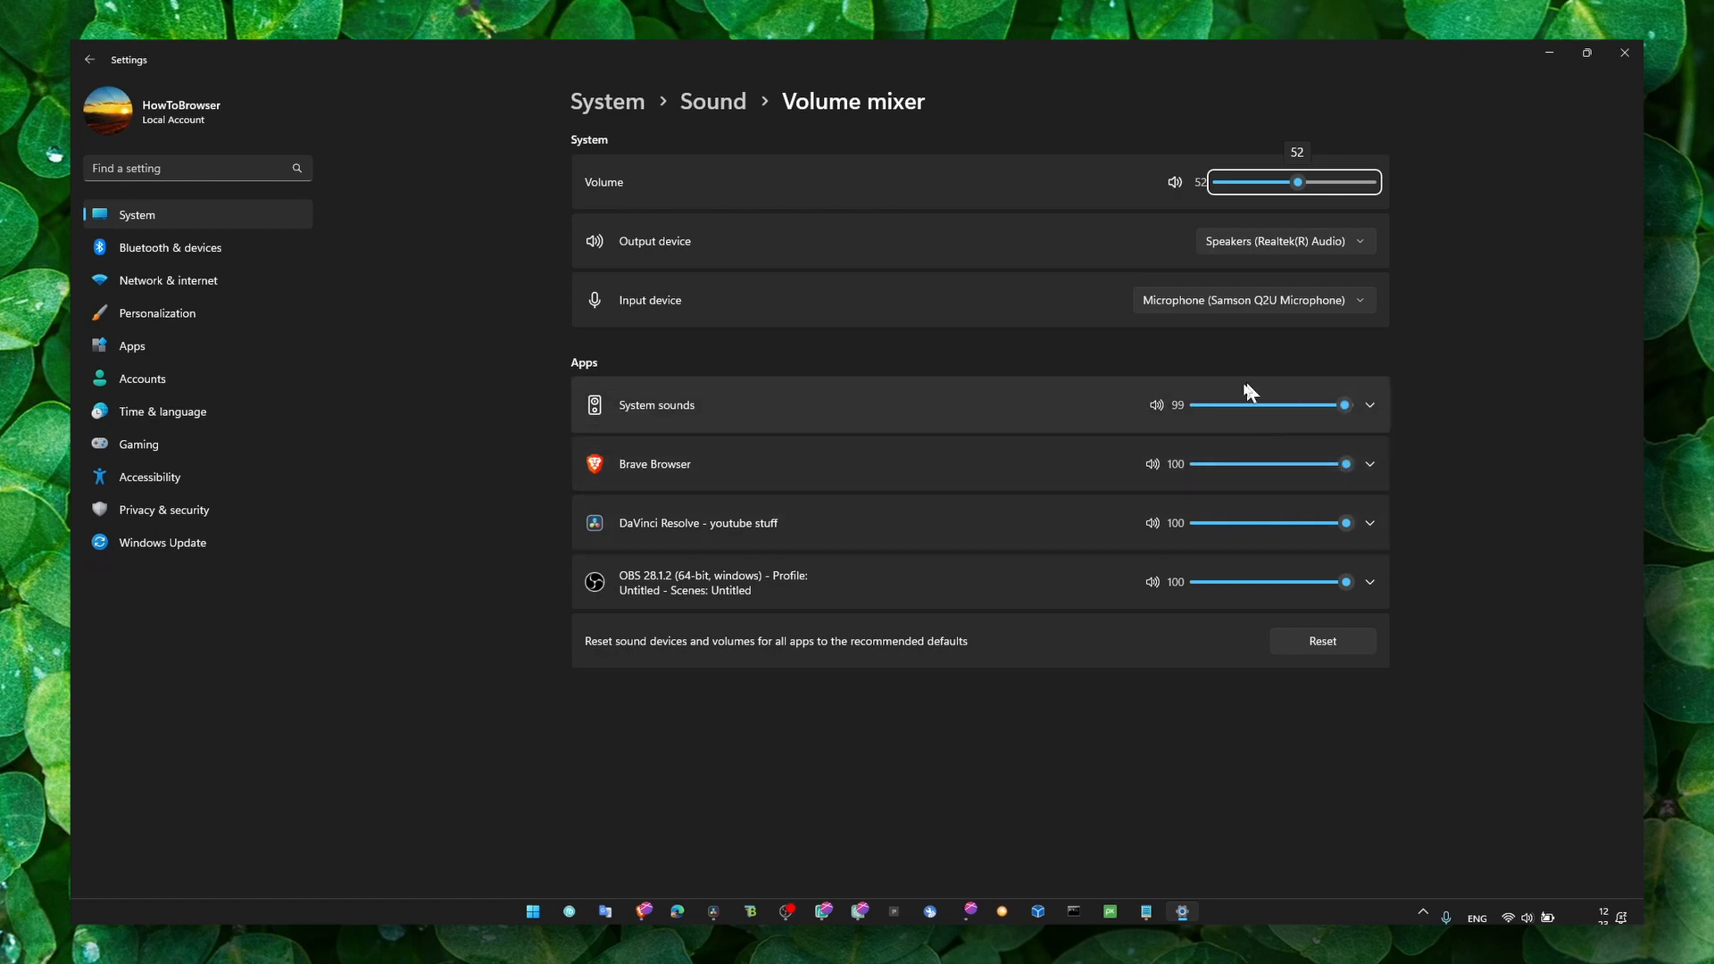
pyautogui.moveTo(652, 250)
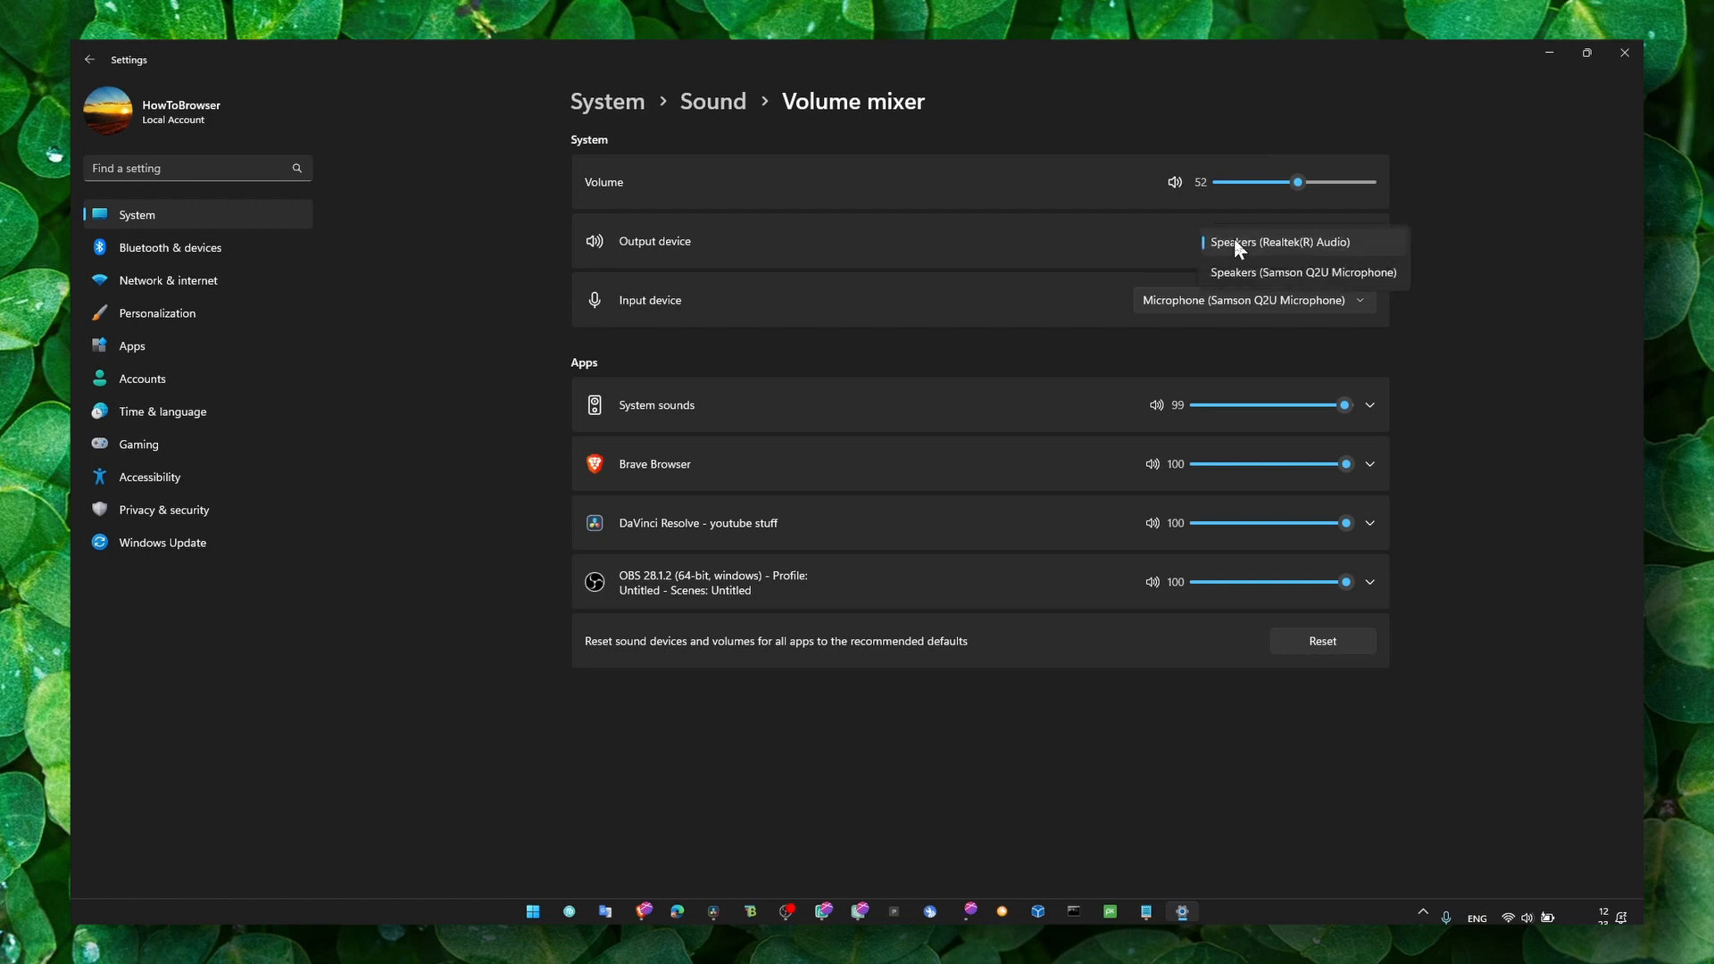
# Keep Speakers (Realtek(R) Audio) chosen in the Output device list.
pyautogui.click(1278, 241)
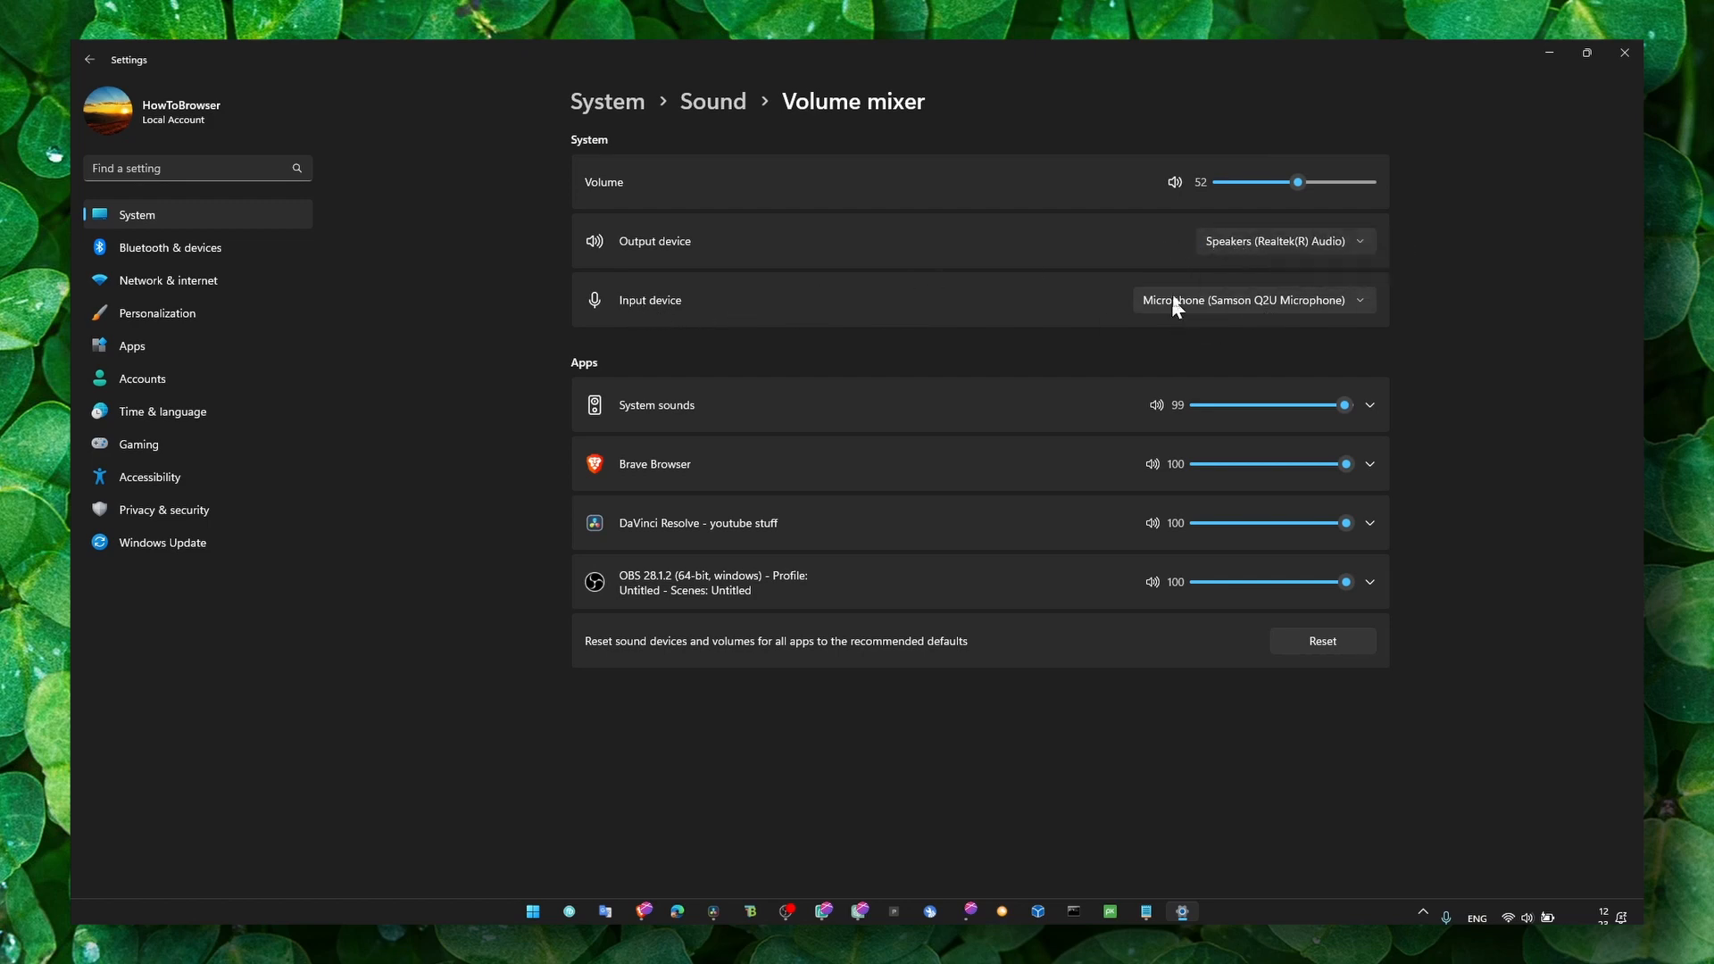
pyautogui.click(1283, 241)
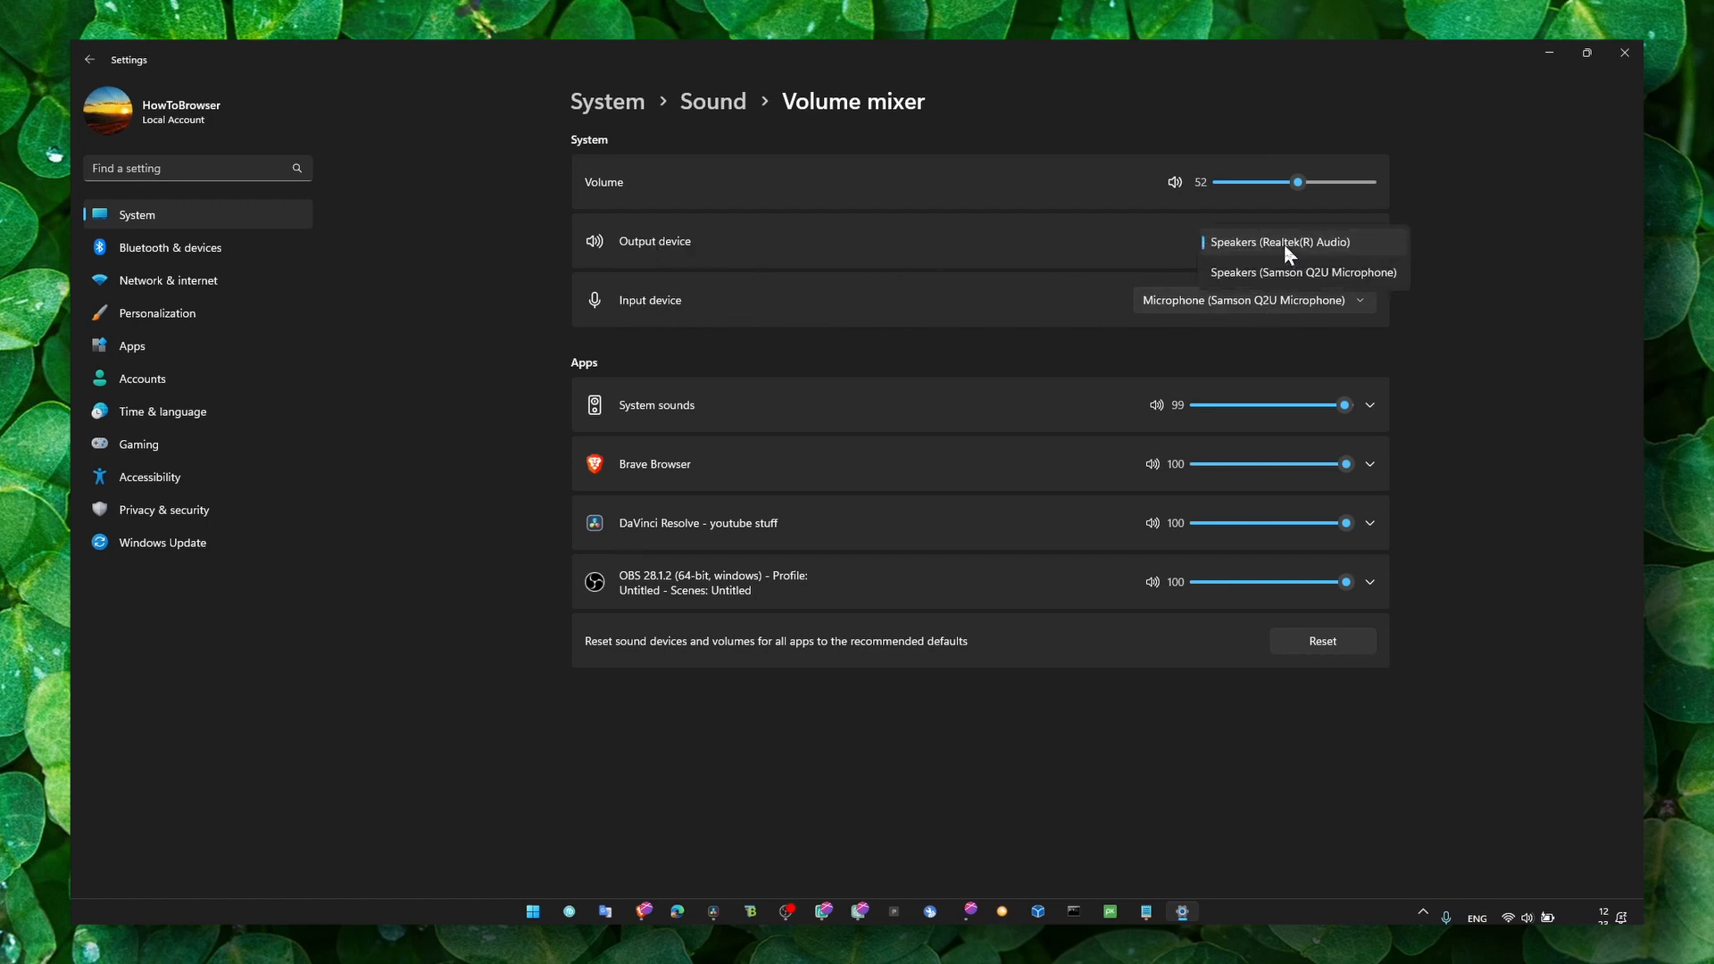
pyautogui.click(1280, 242)
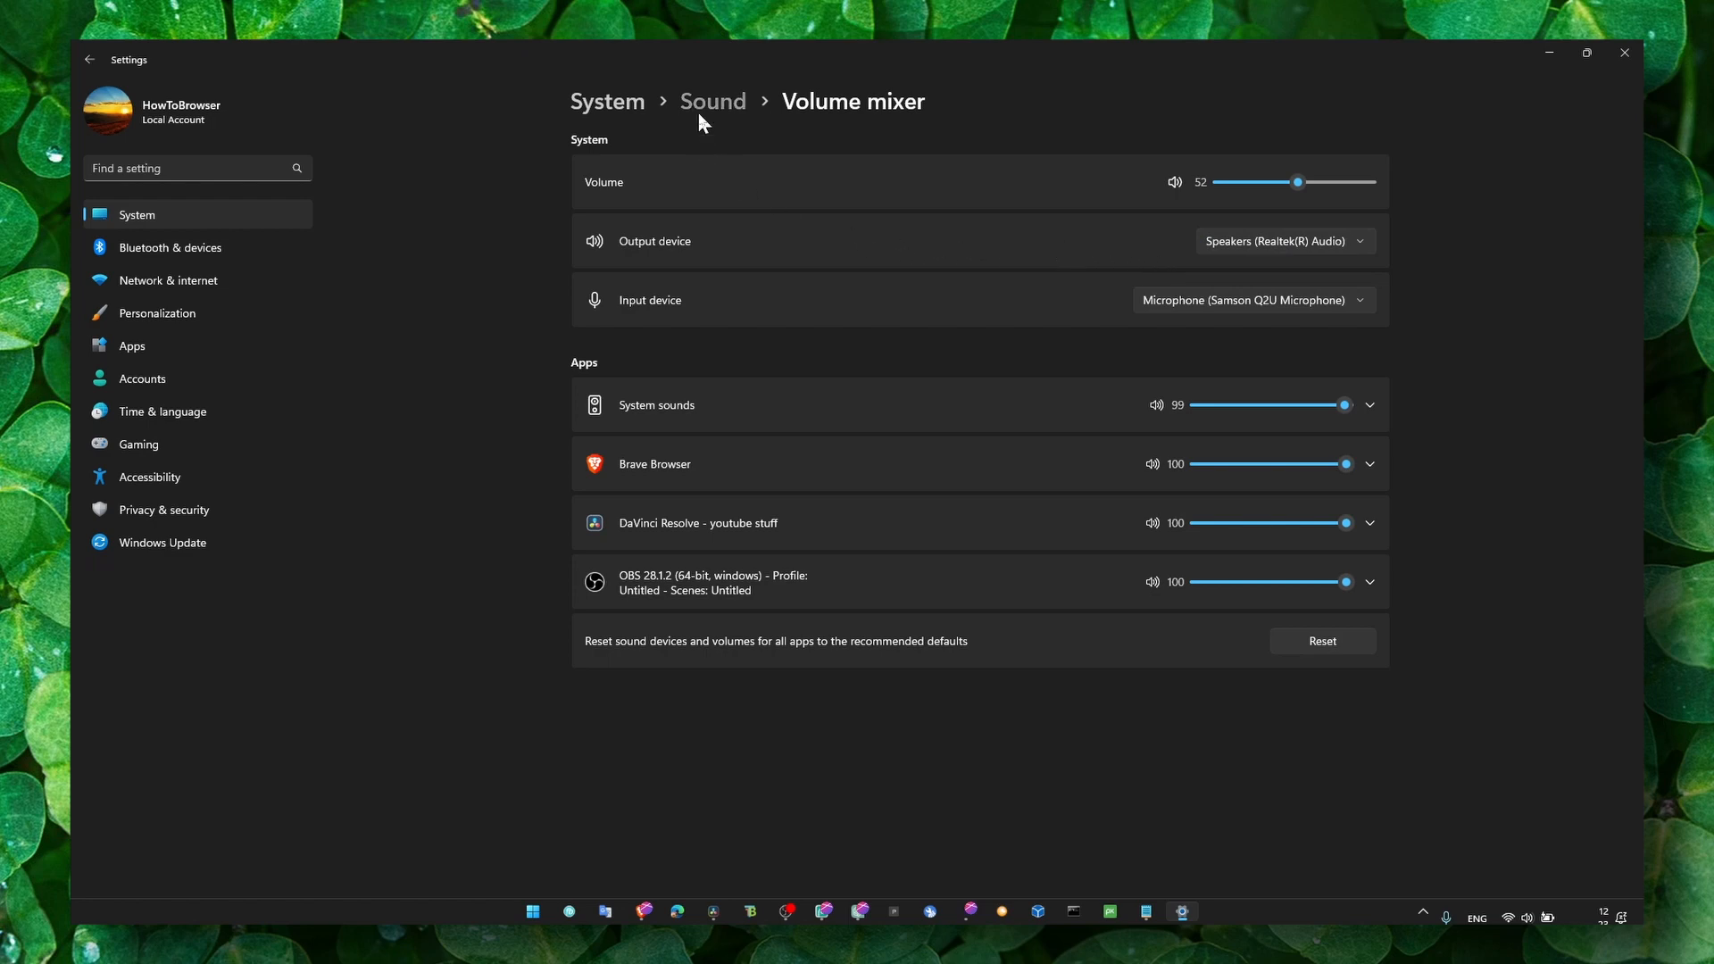
# Open the Realtek Speakers playback device's Properties and view its Levels.
pyautogui.click(712, 100)
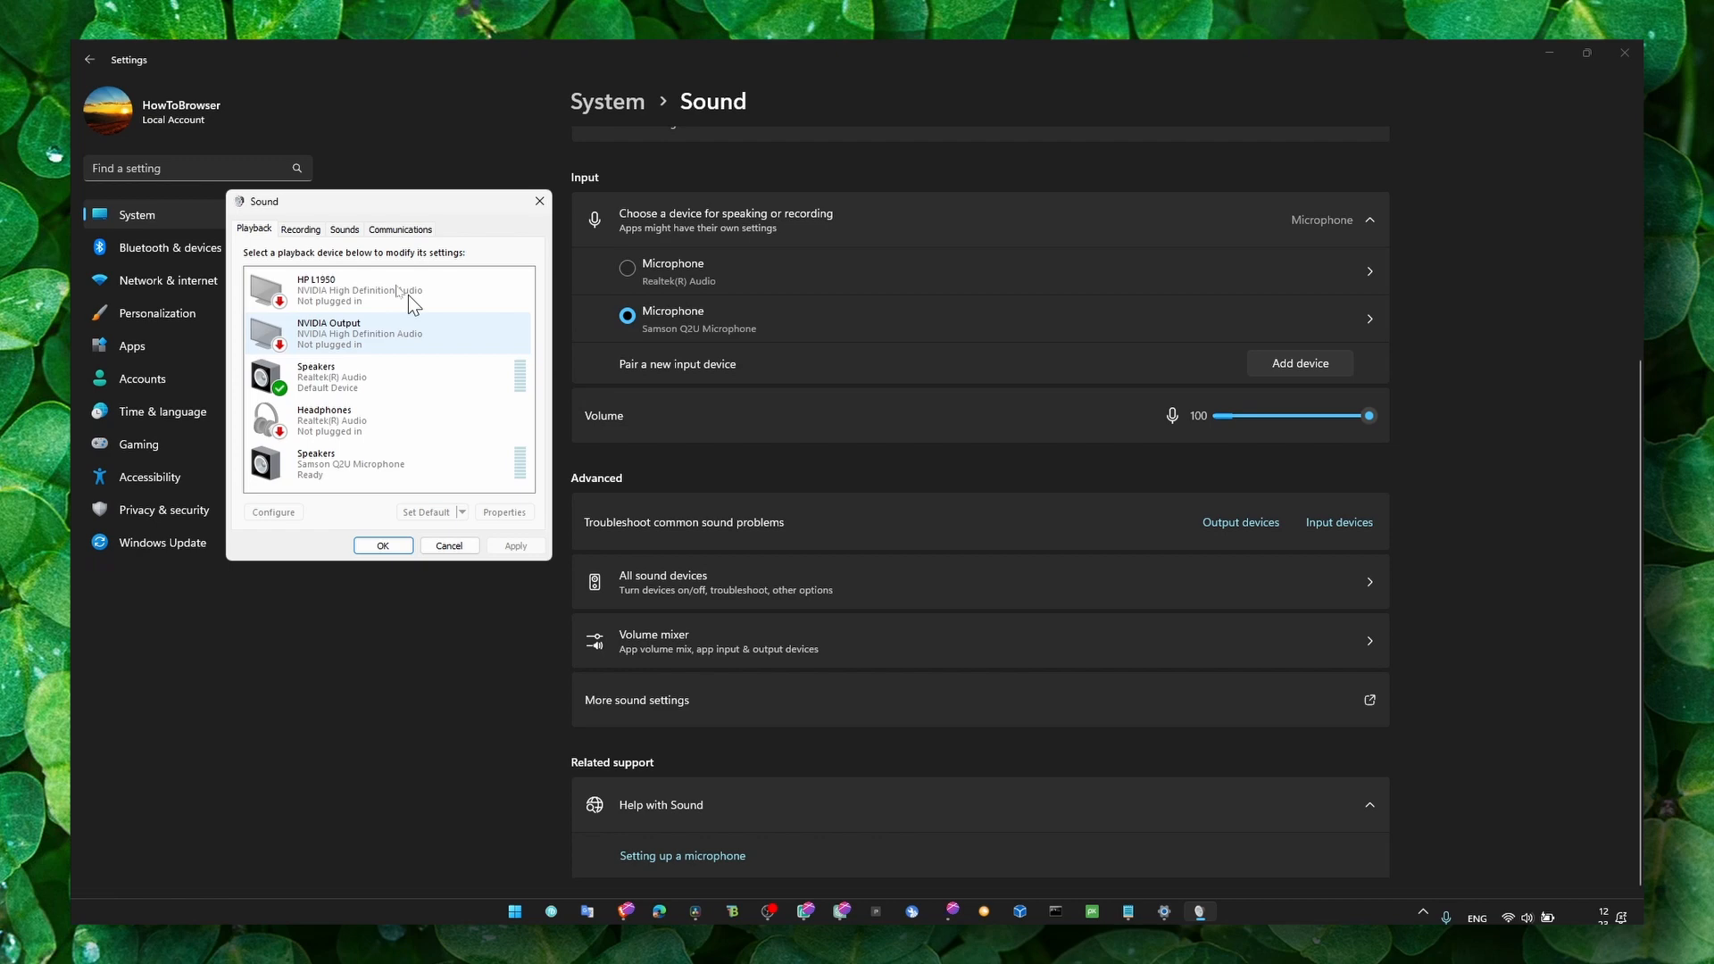
pyautogui.moveTo(341, 419)
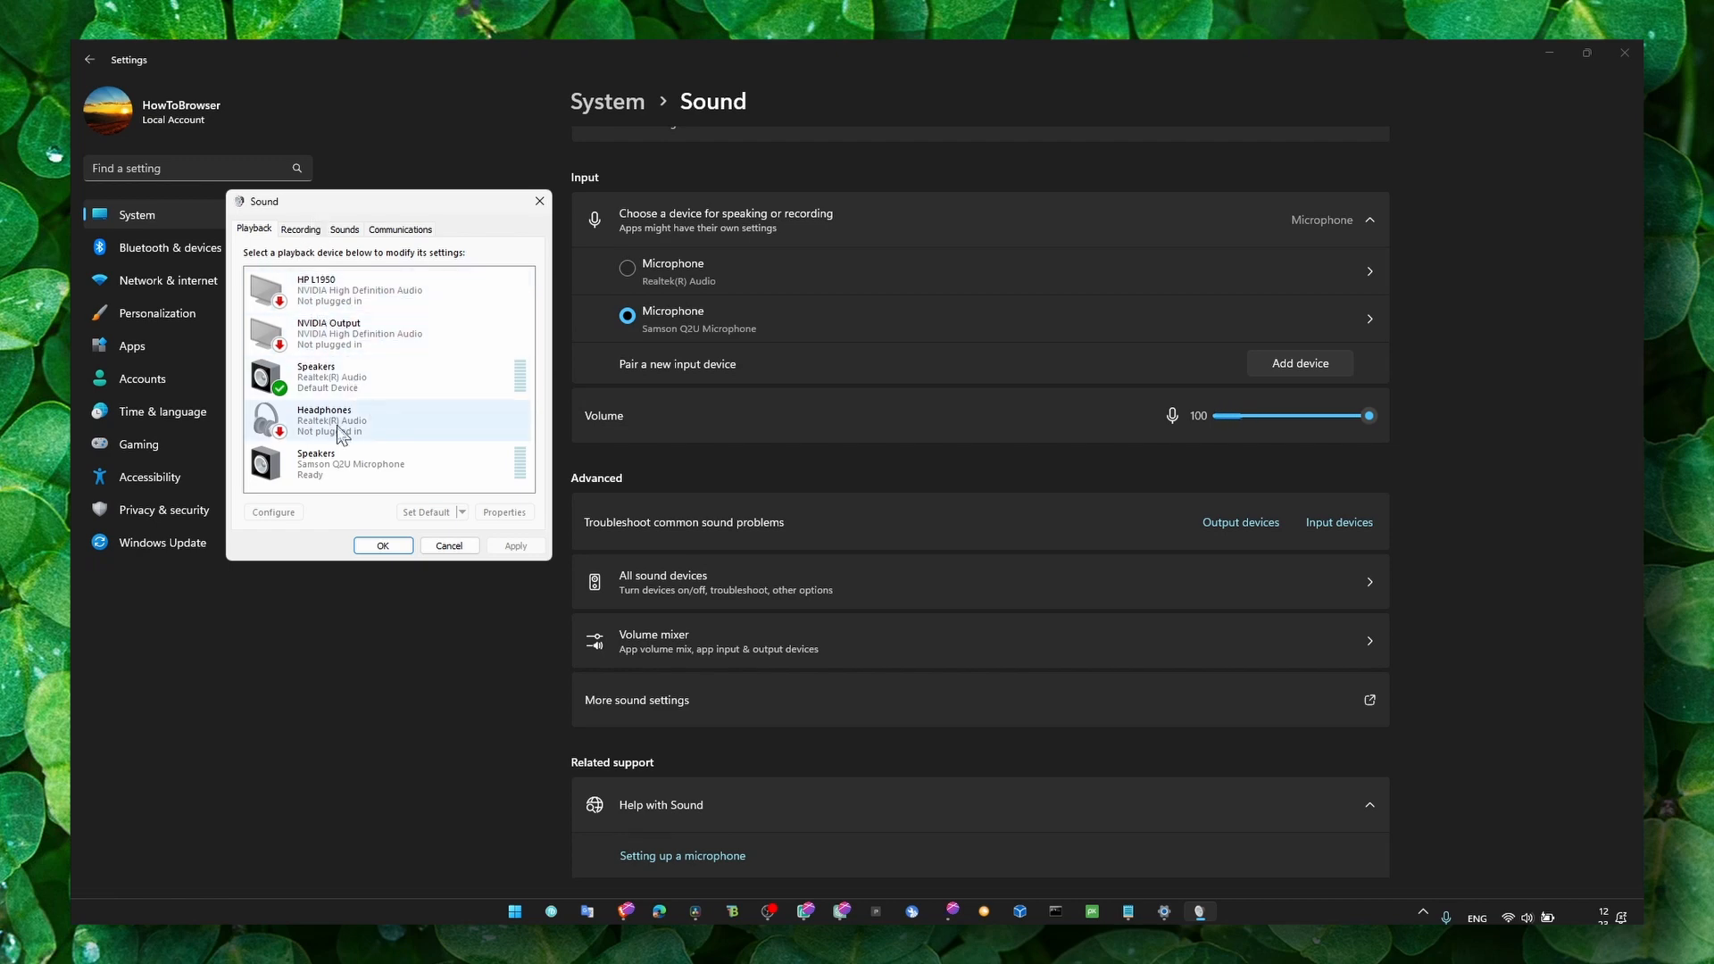
pyautogui.click(332, 376)
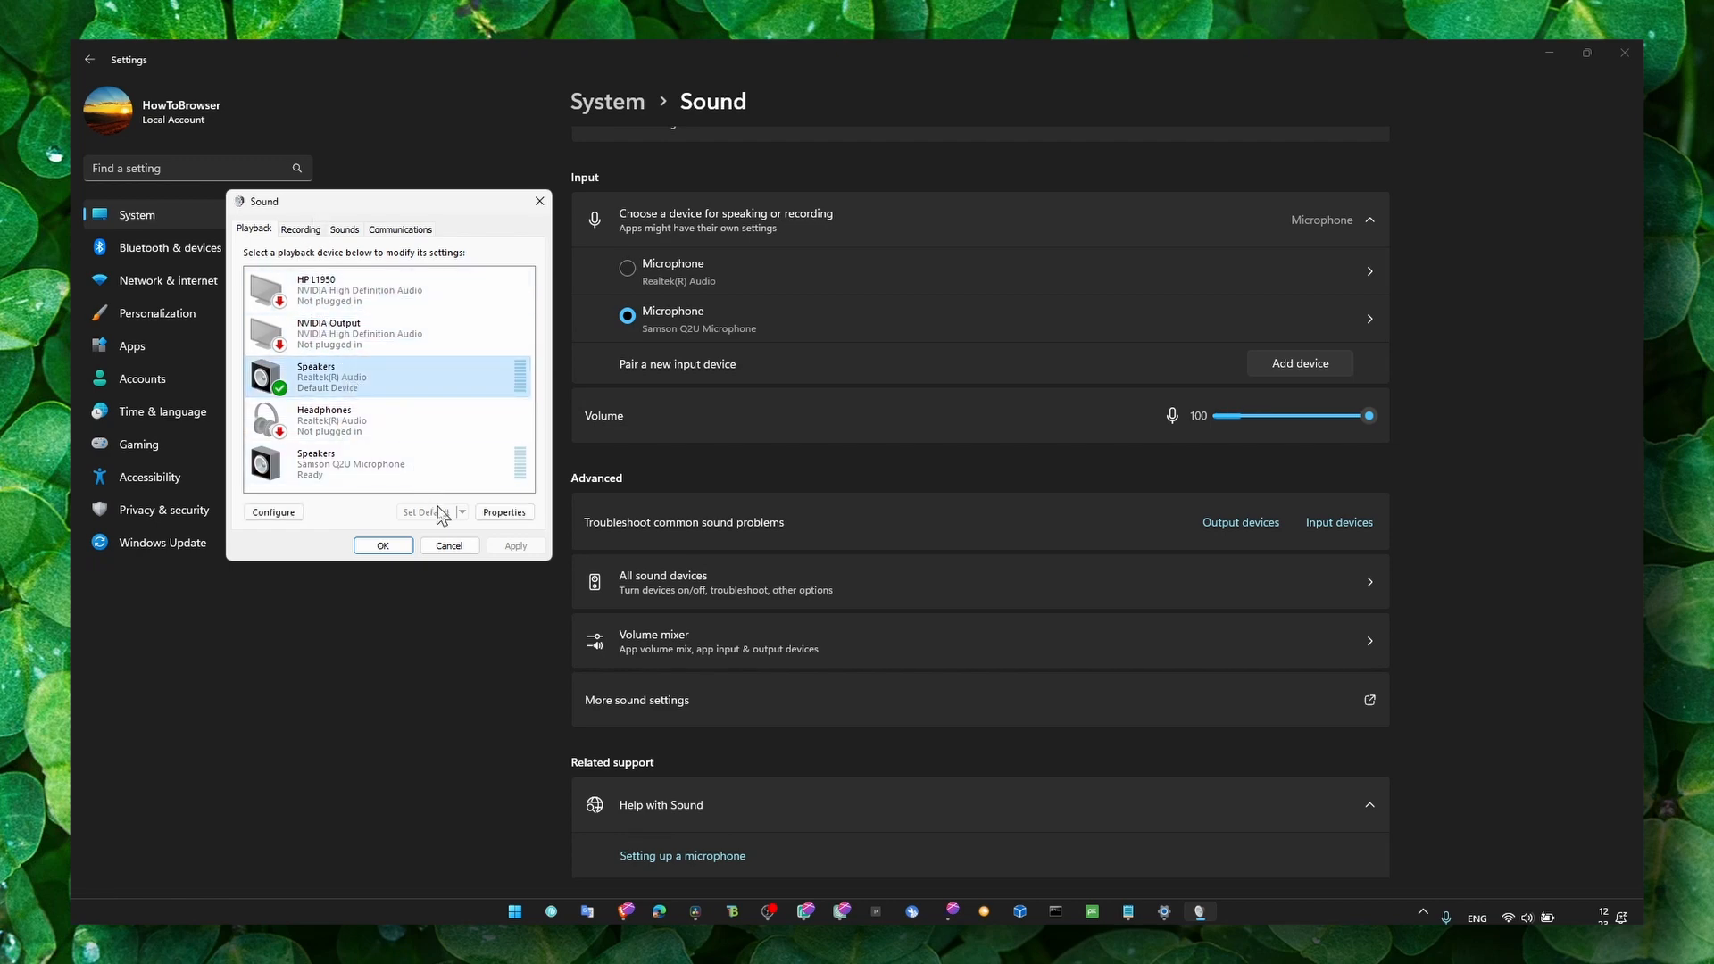
pyautogui.click(503, 512)
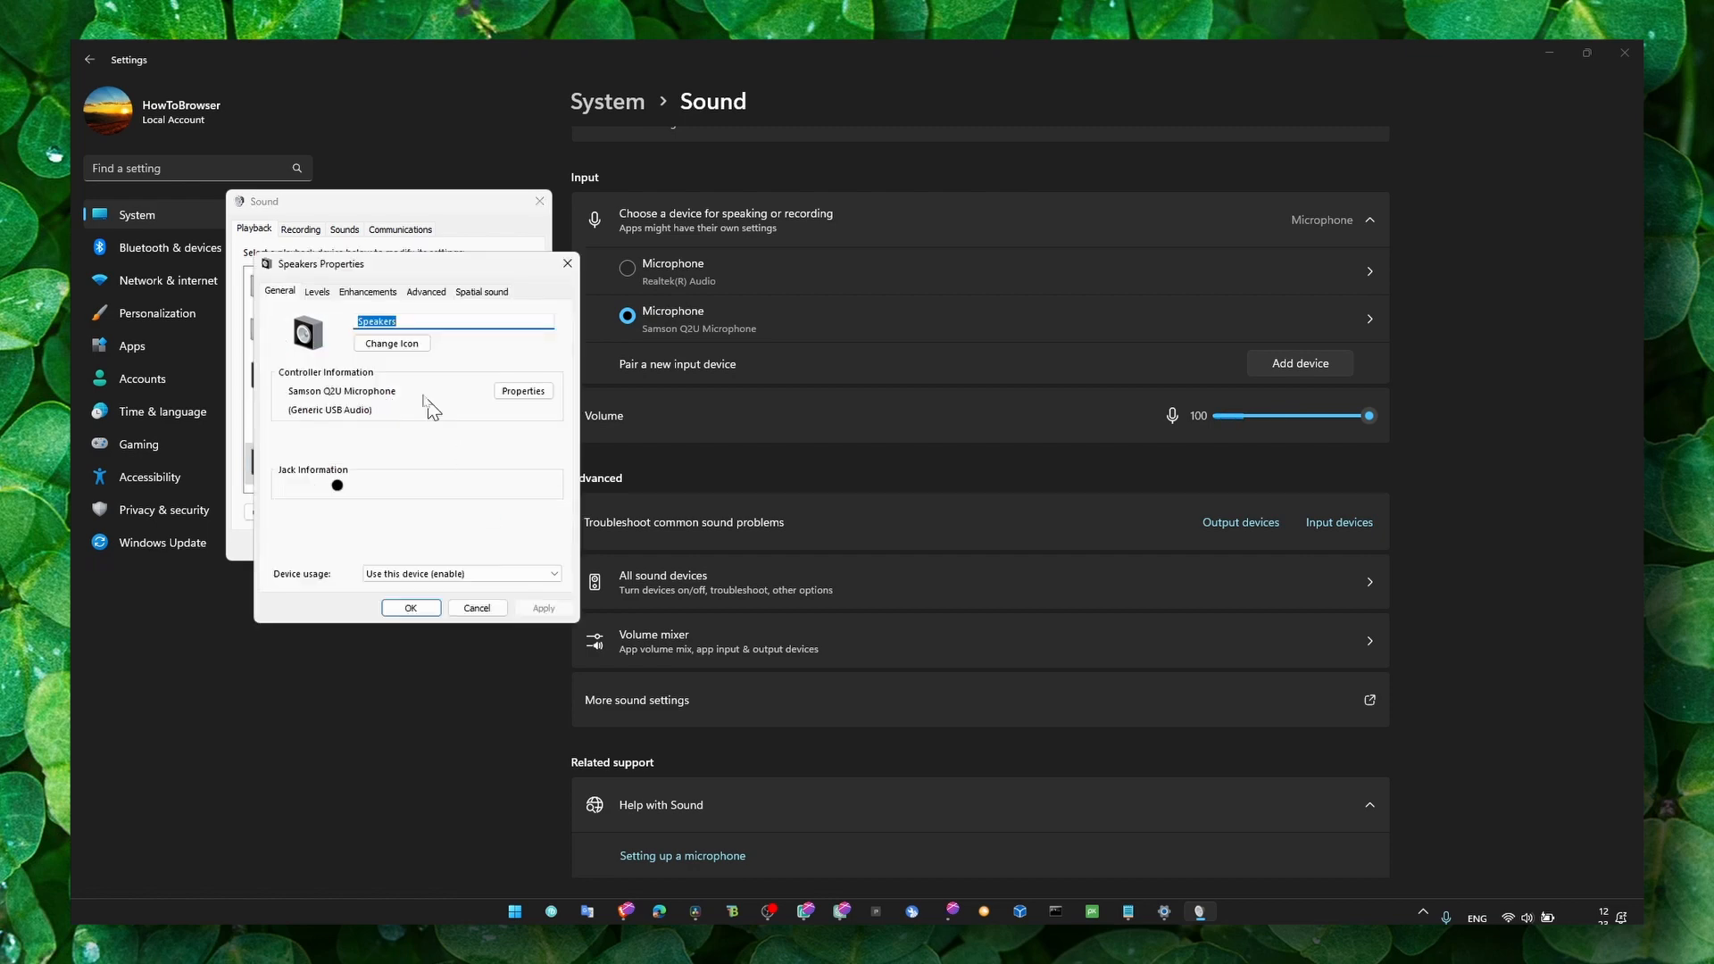
pyautogui.click(318, 291)
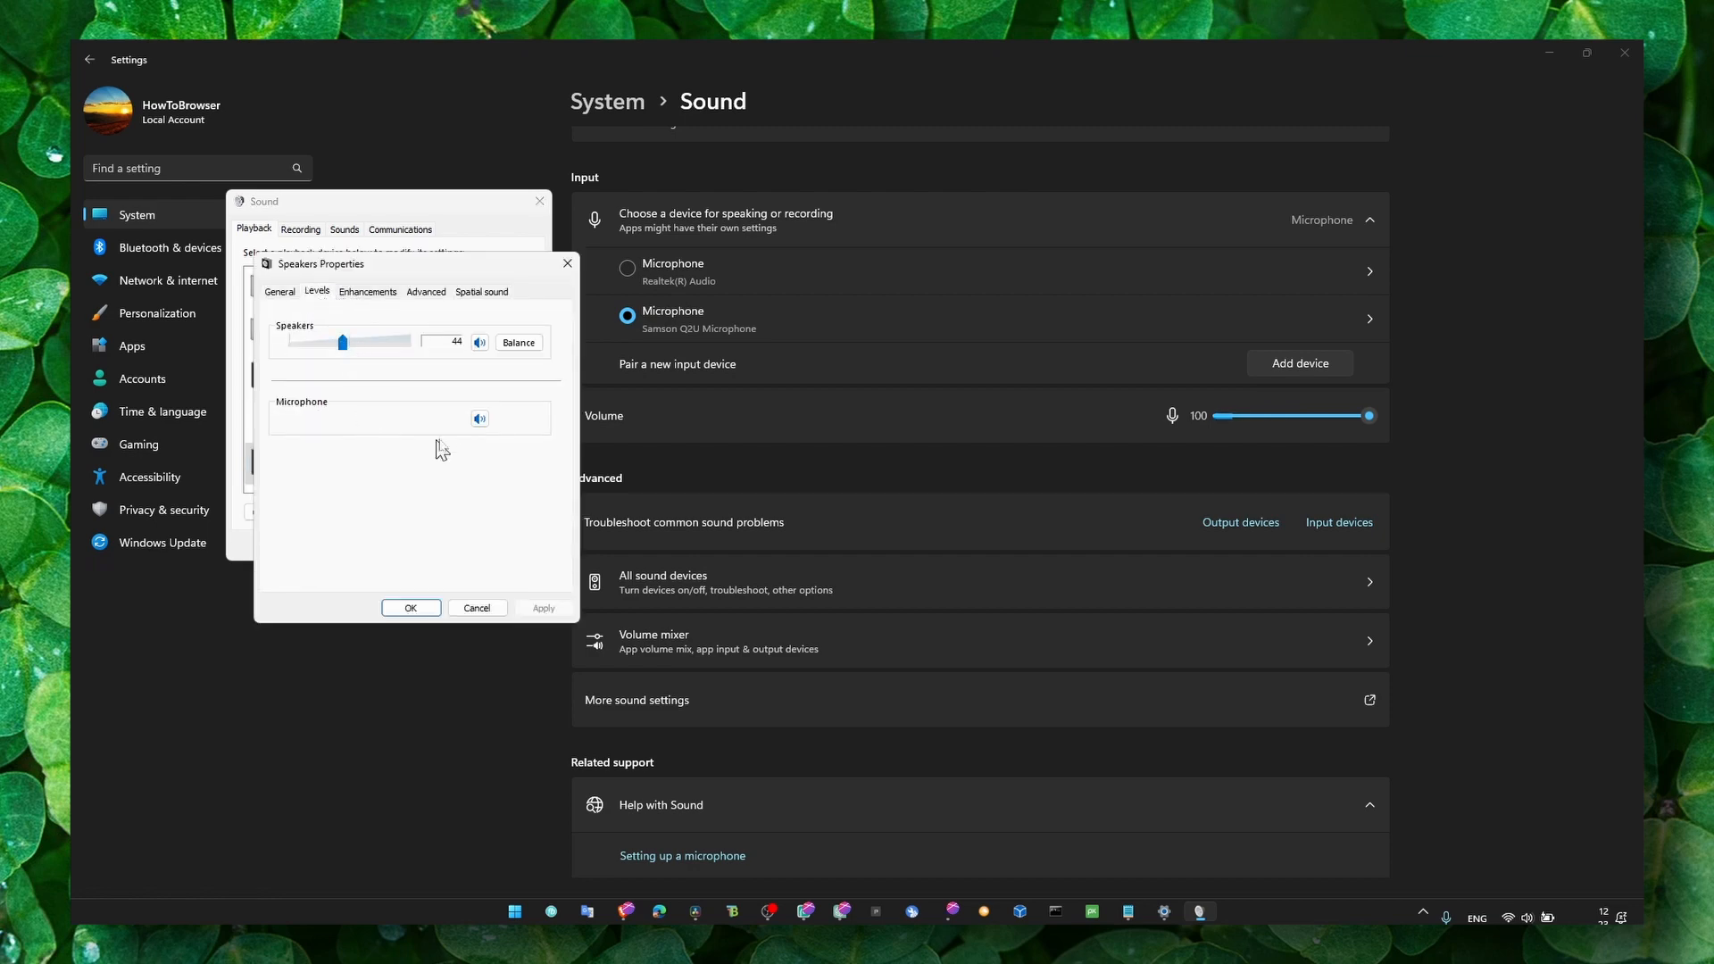
# Review the Enhancements and Advanced default format sample rates, then close Properties.
pyautogui.click(368, 291)
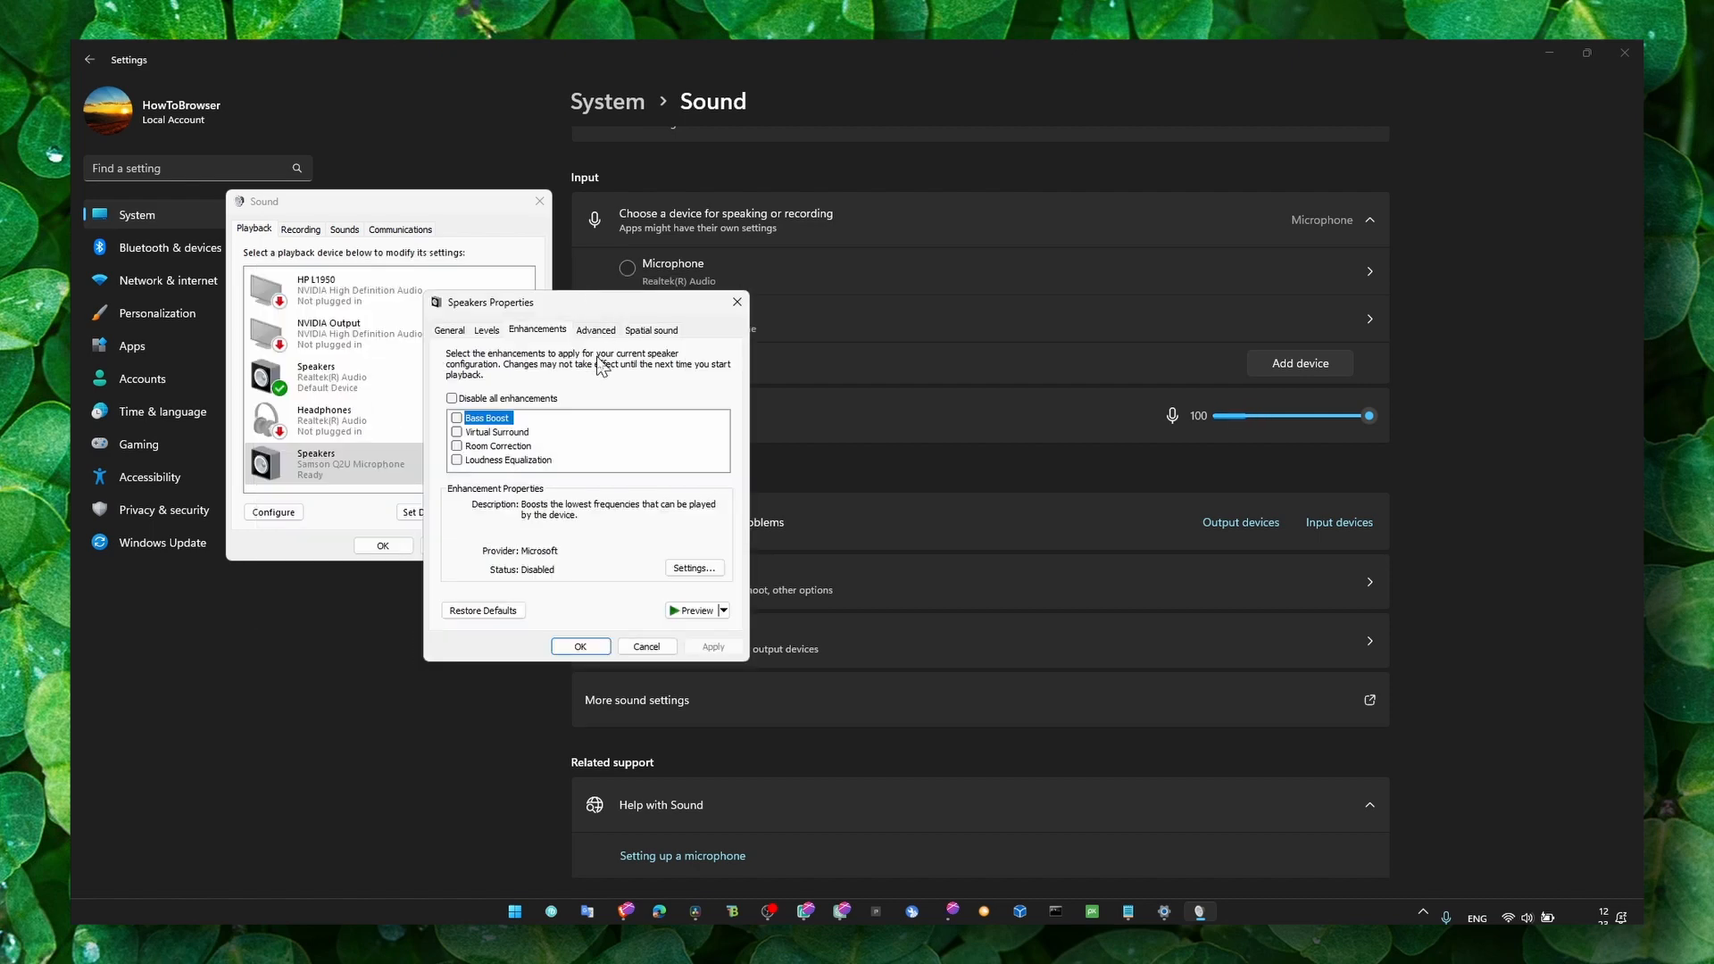
pyautogui.click(597, 330)
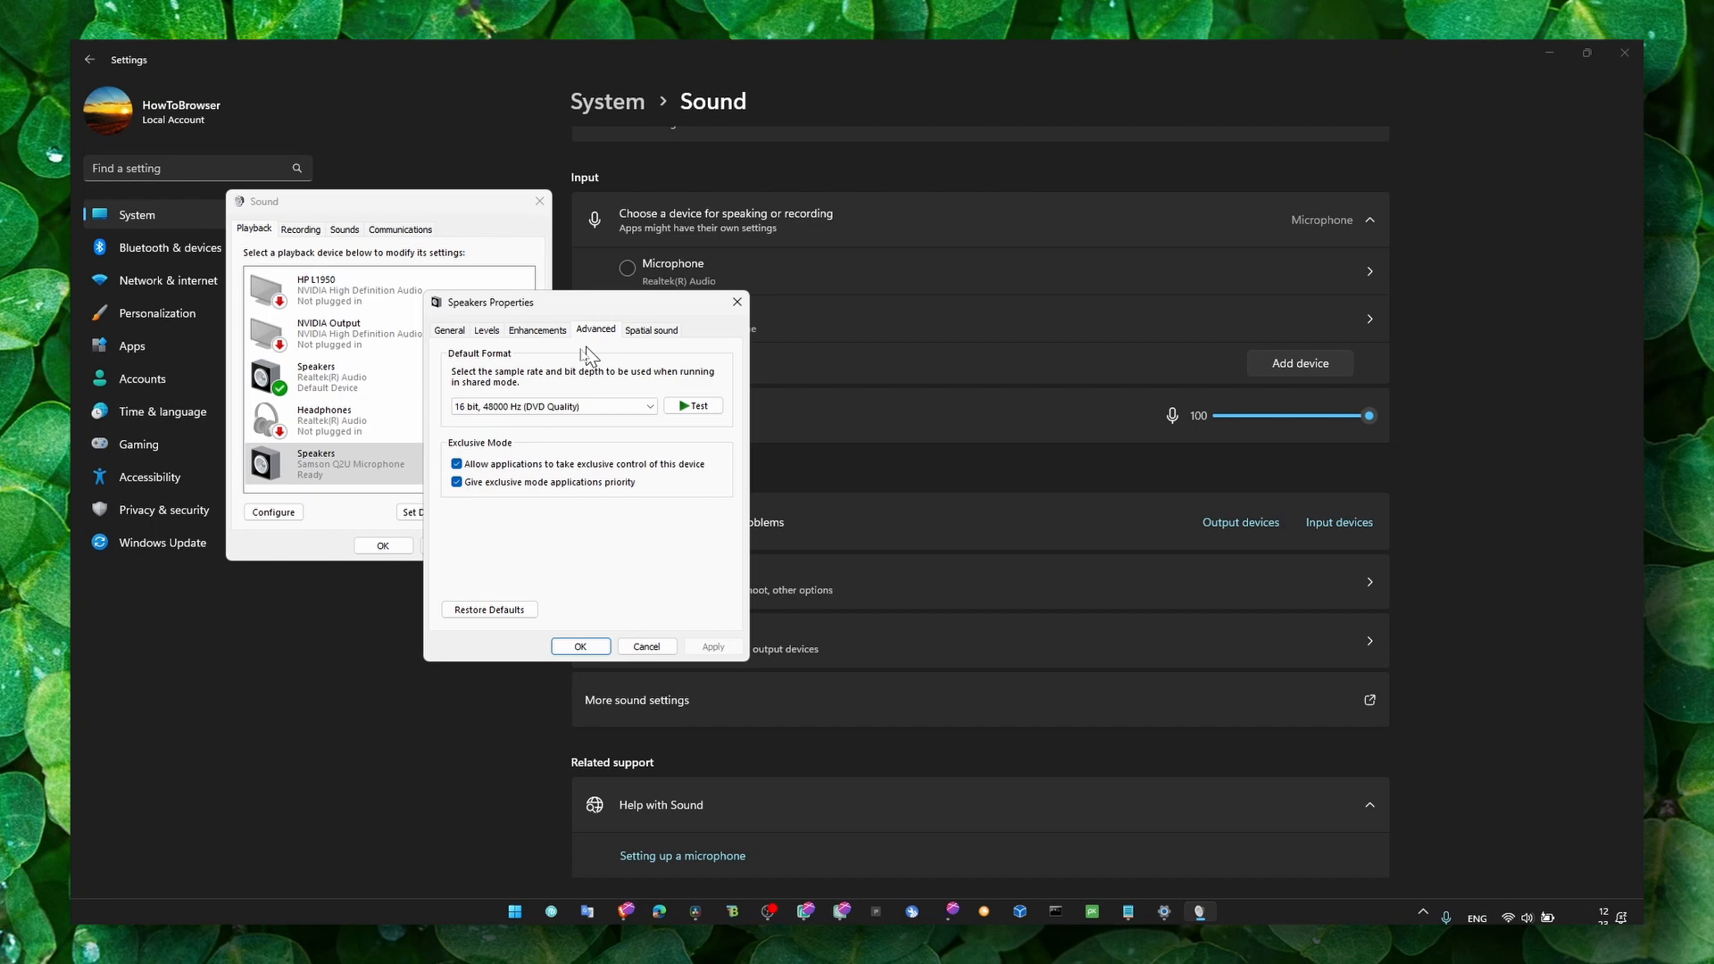
pyautogui.click(650, 405)
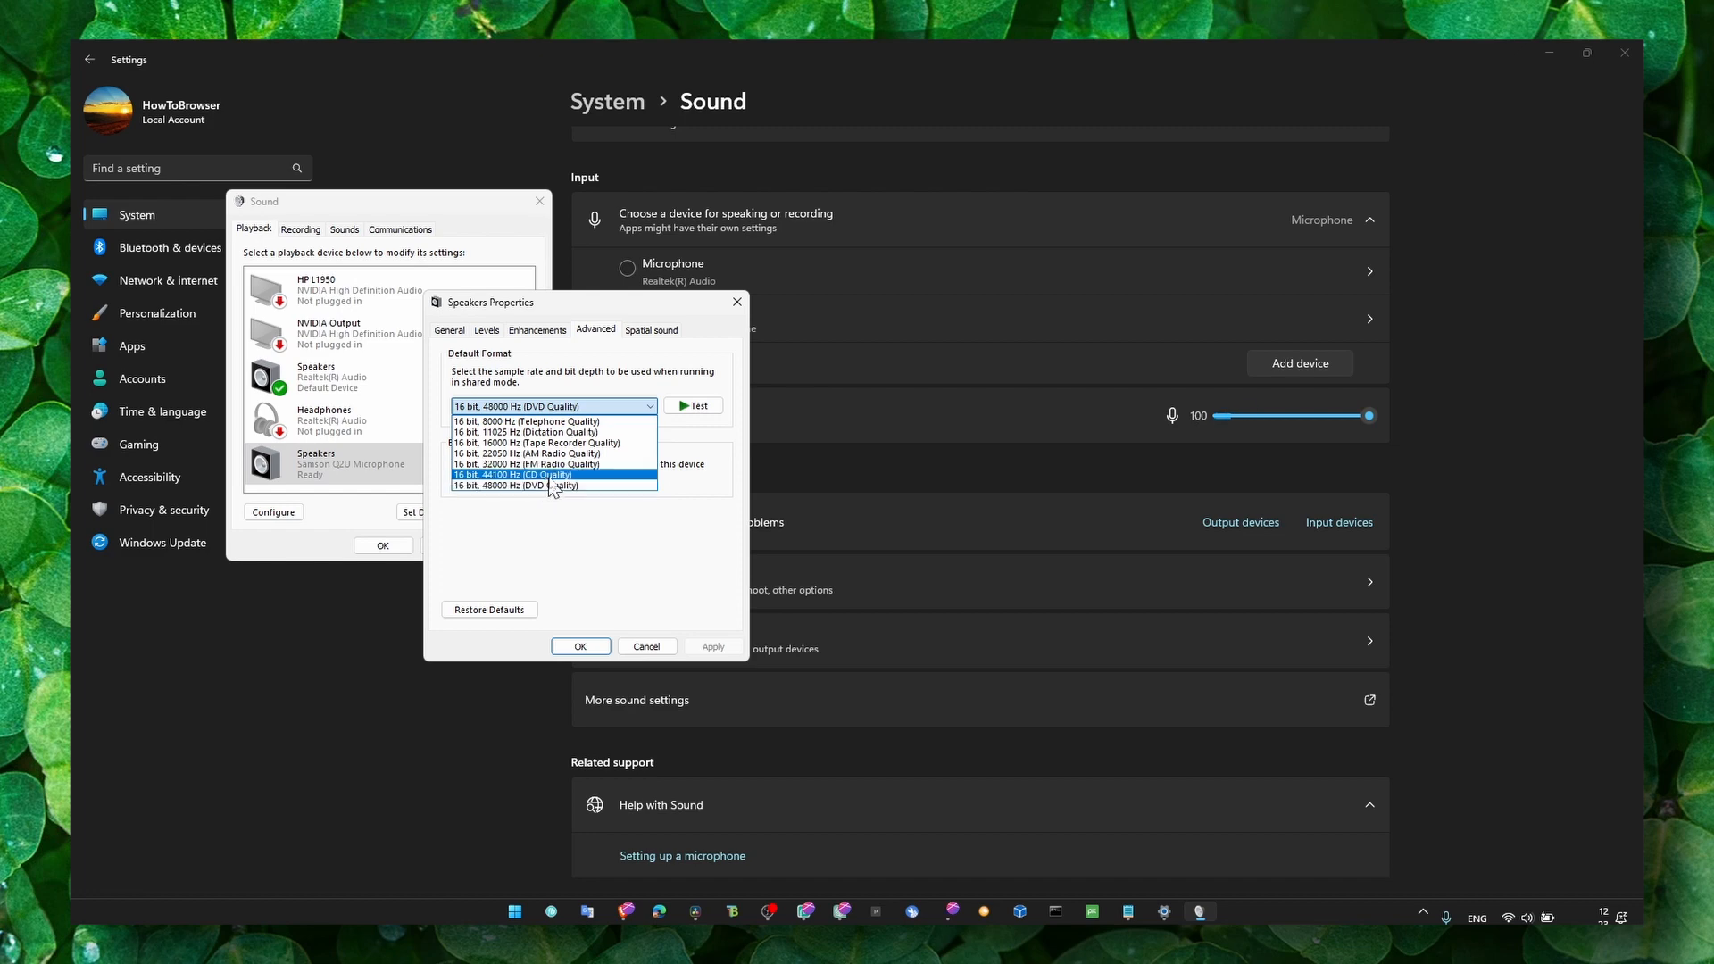
pyautogui.click(651, 329)
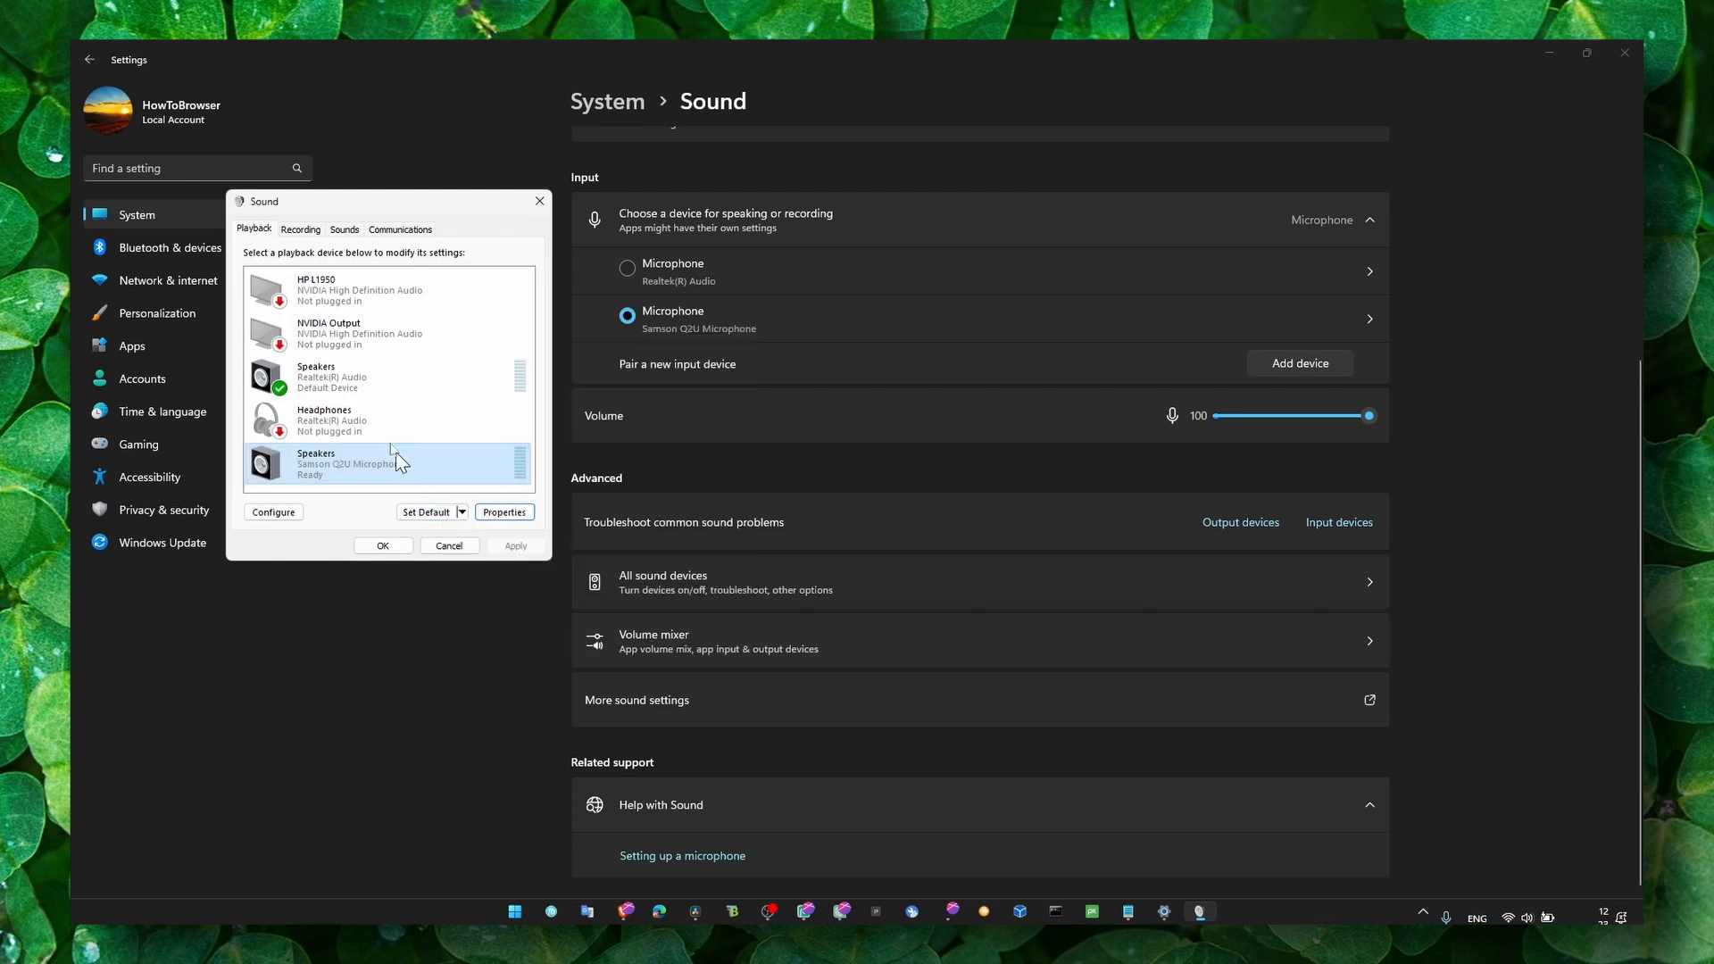
# Close the Sound dialog, dismiss the missing-app error and reach Other troubleshooters.
pyautogui.click(300, 230)
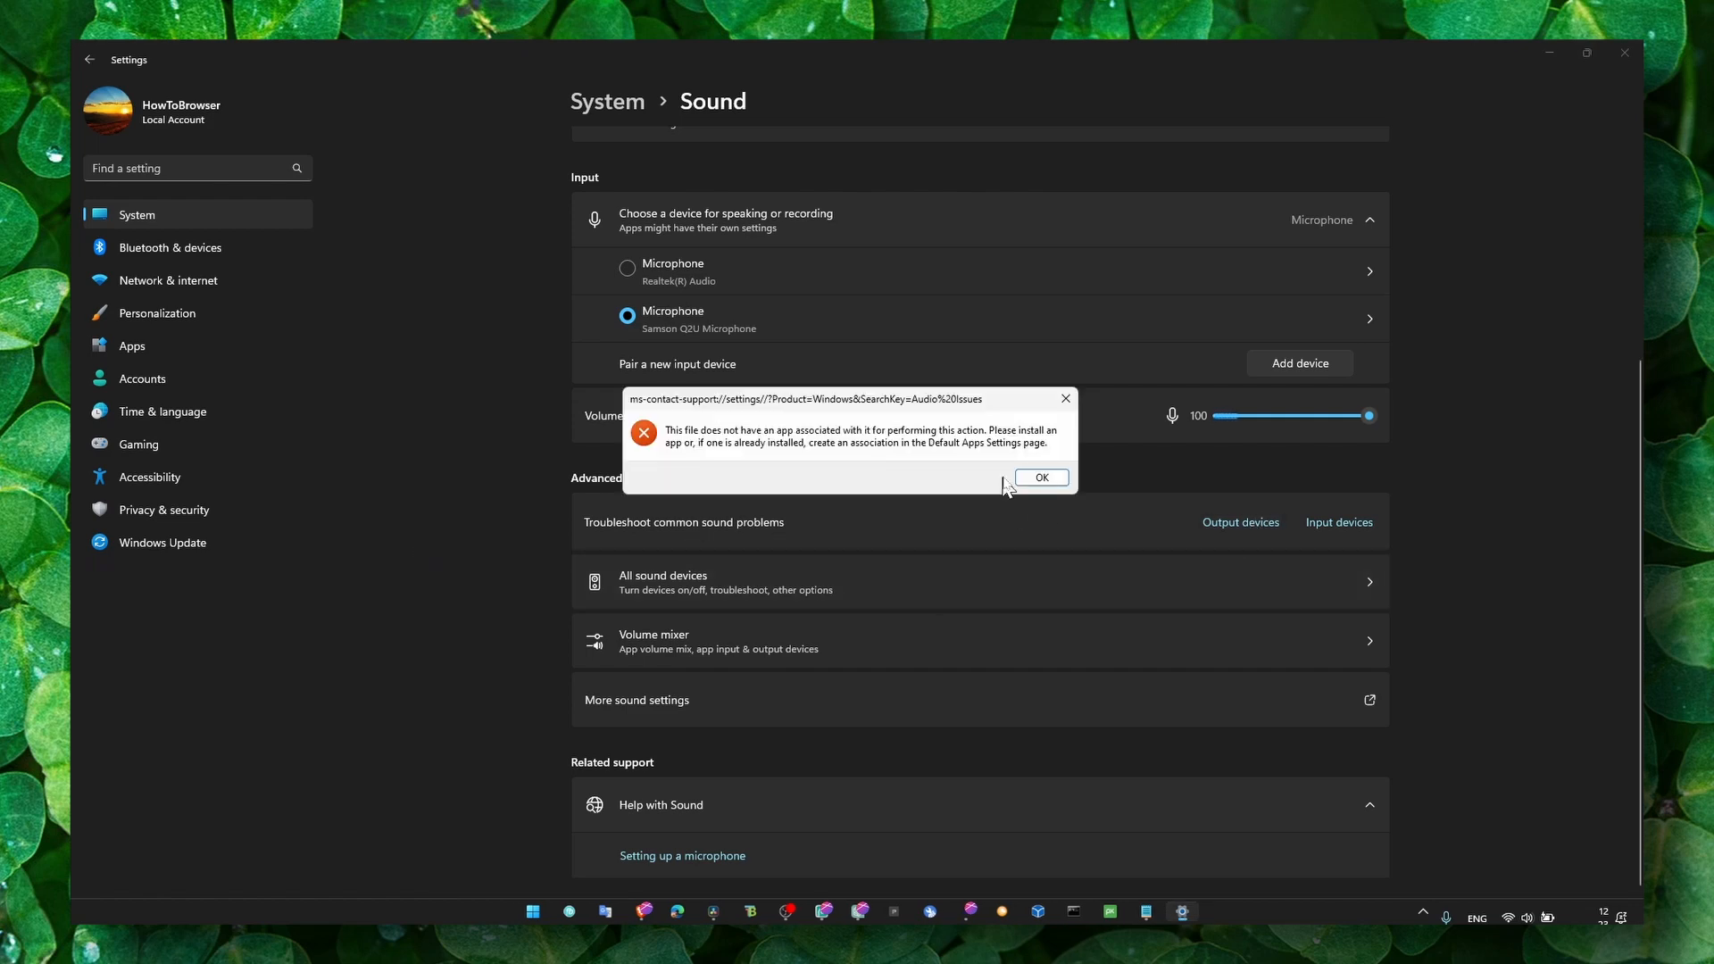
pyautogui.click(1039, 476)
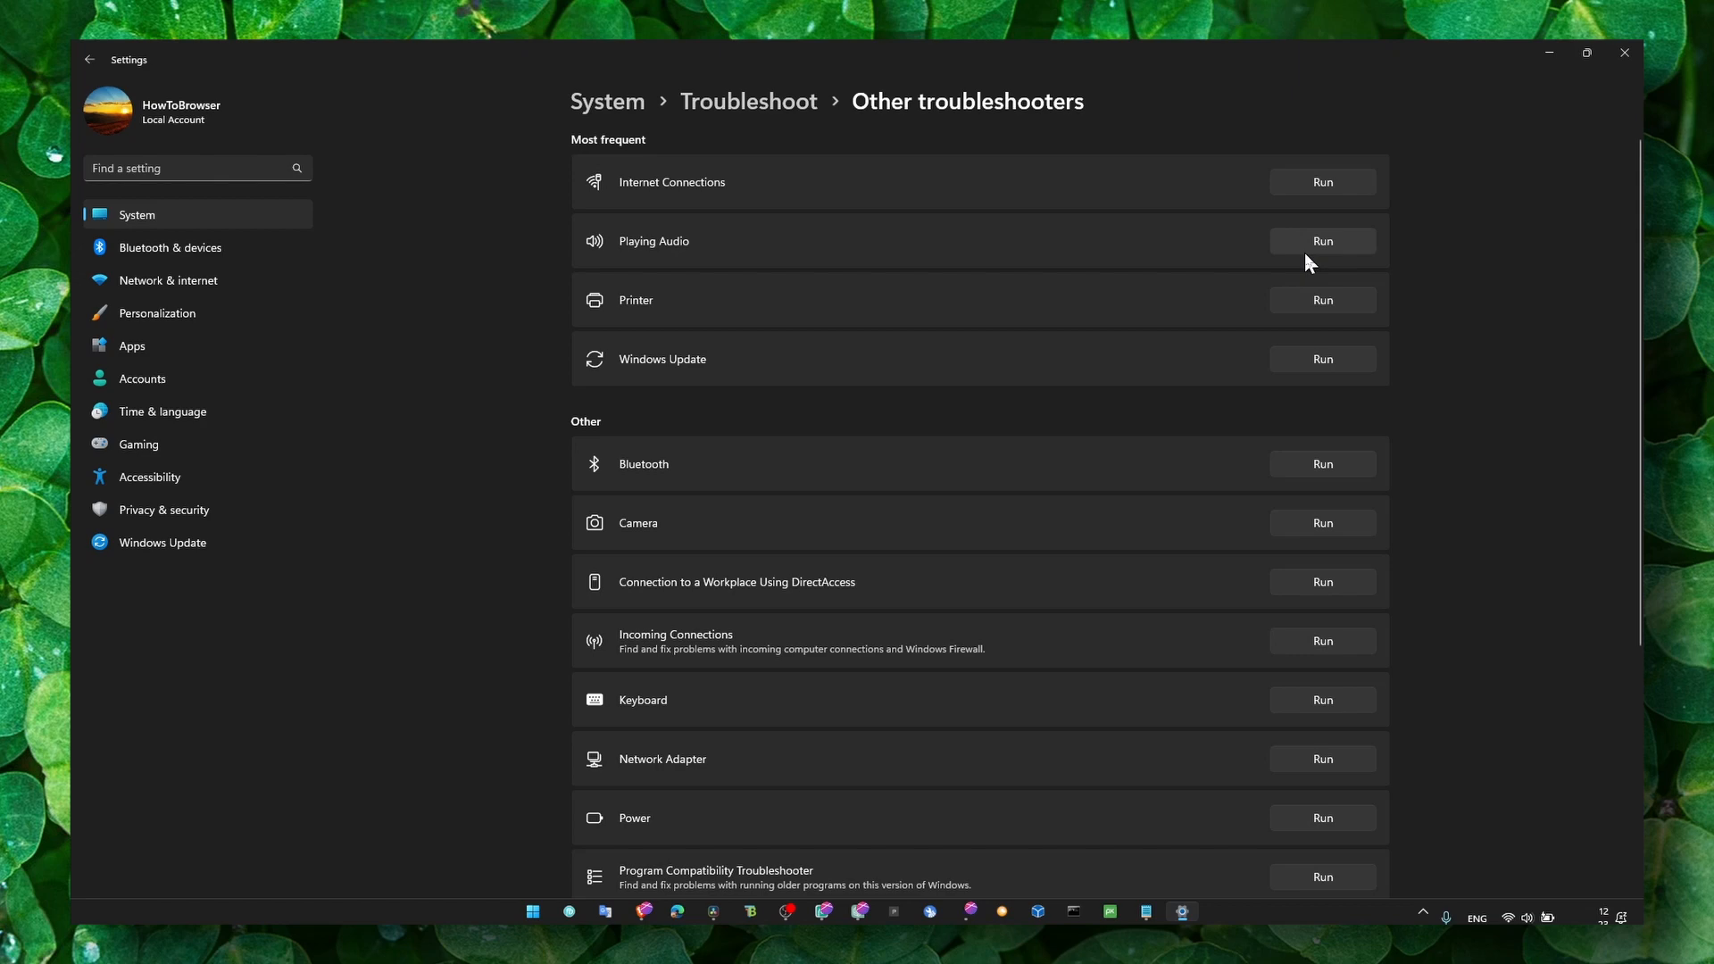
pyautogui.moveTo(1007, 346)
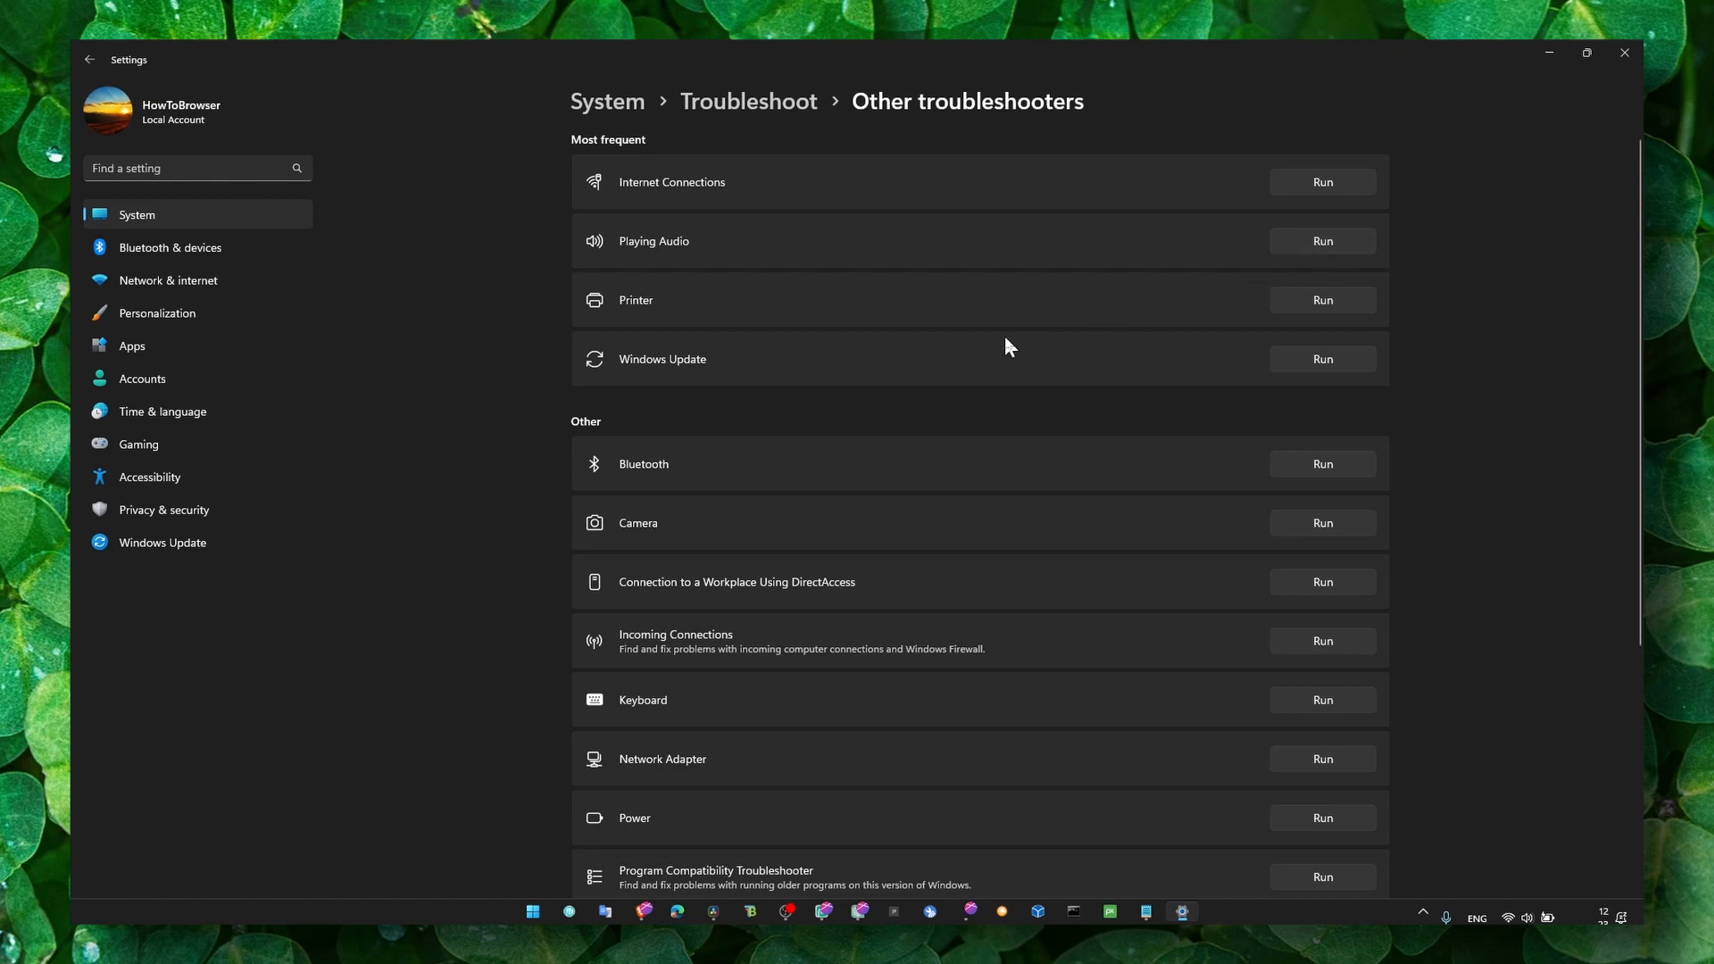
pyautogui.moveTo(1007, 364)
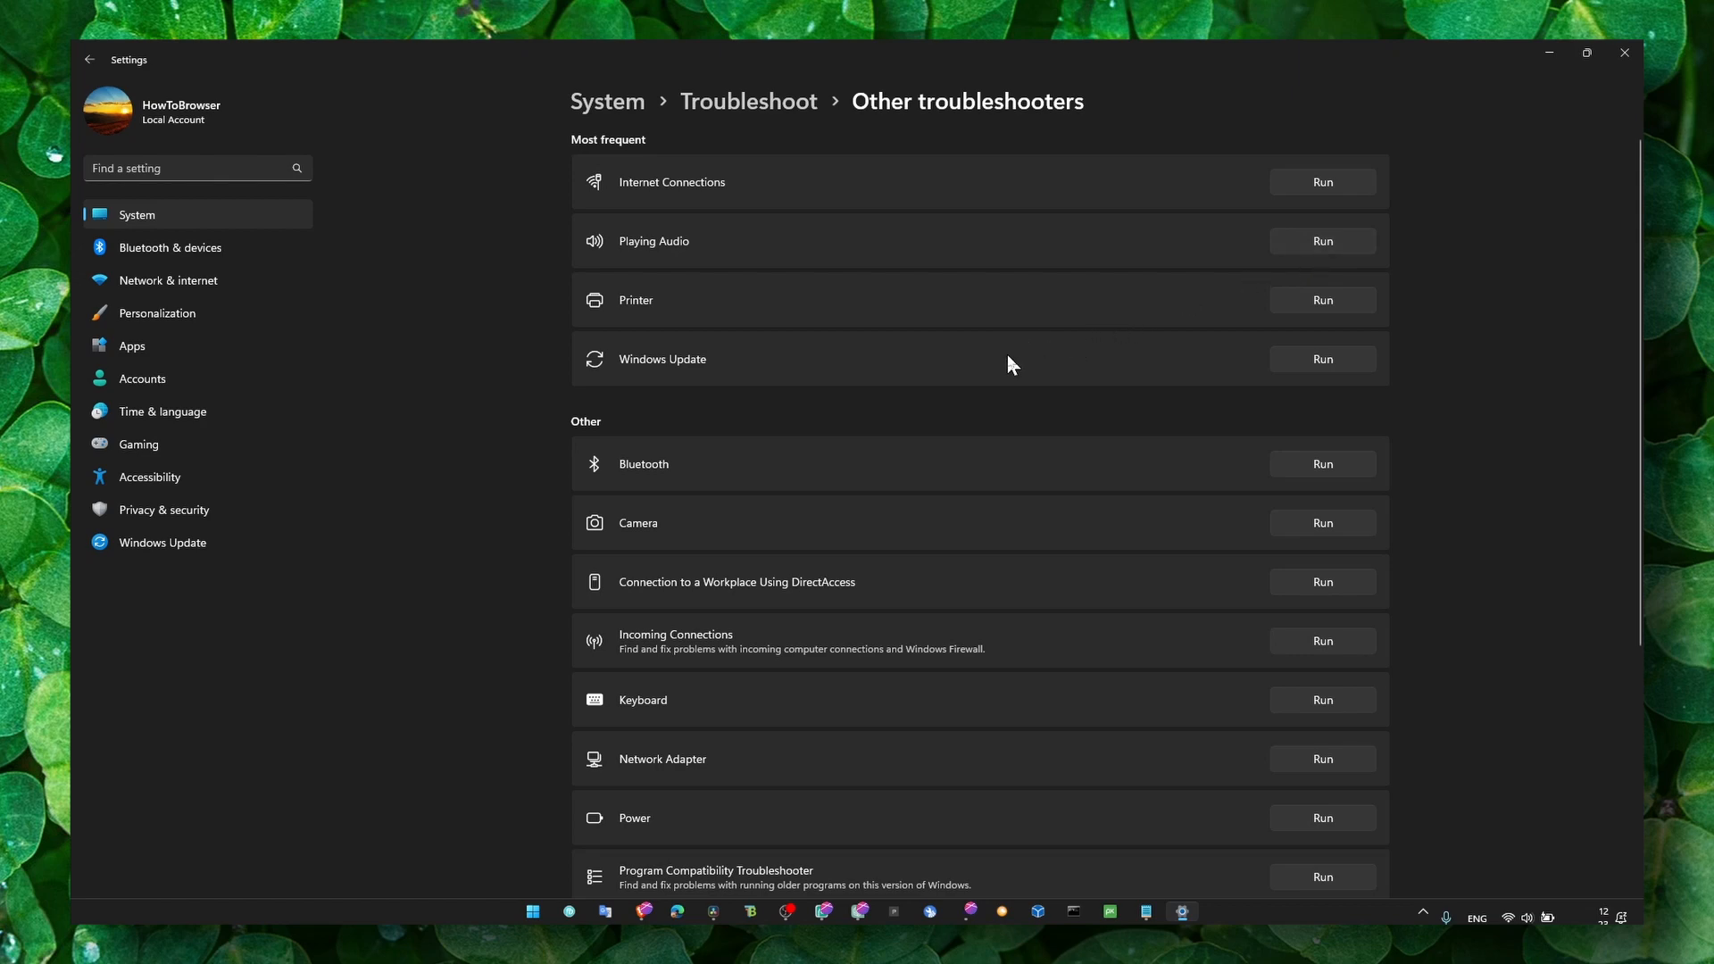
pyautogui.scroll(-3)
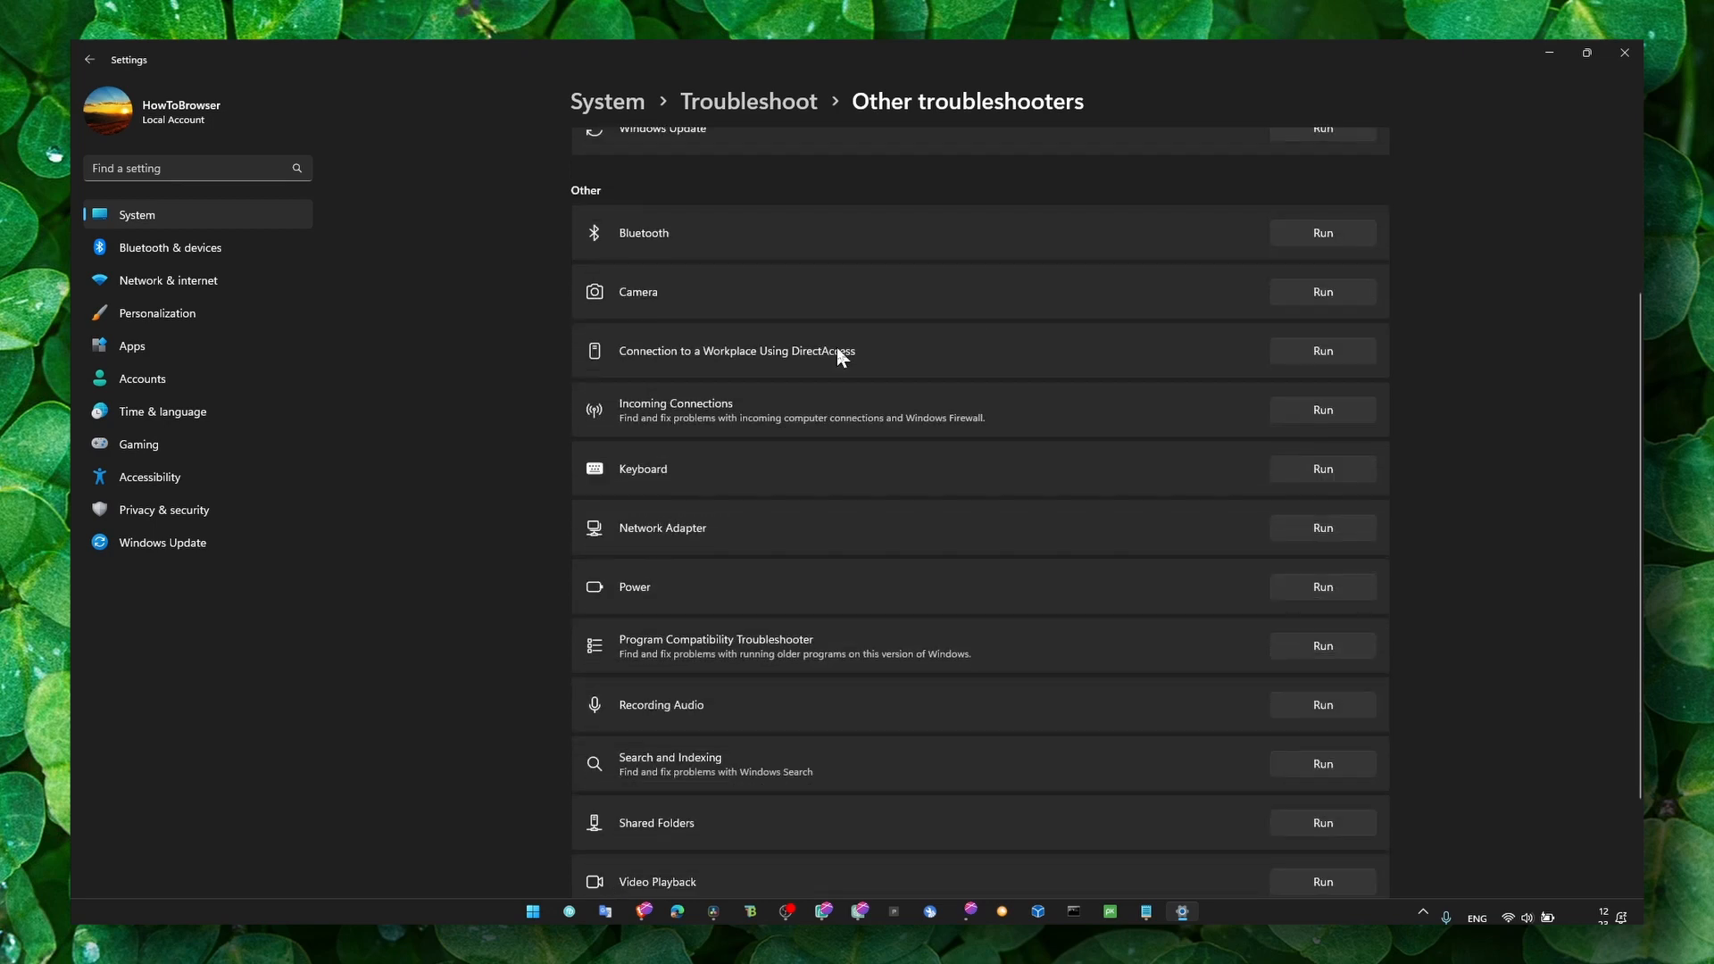
# Under Windows Update optional updates, select the Sonix camera driver for installation.
pyautogui.click(162, 543)
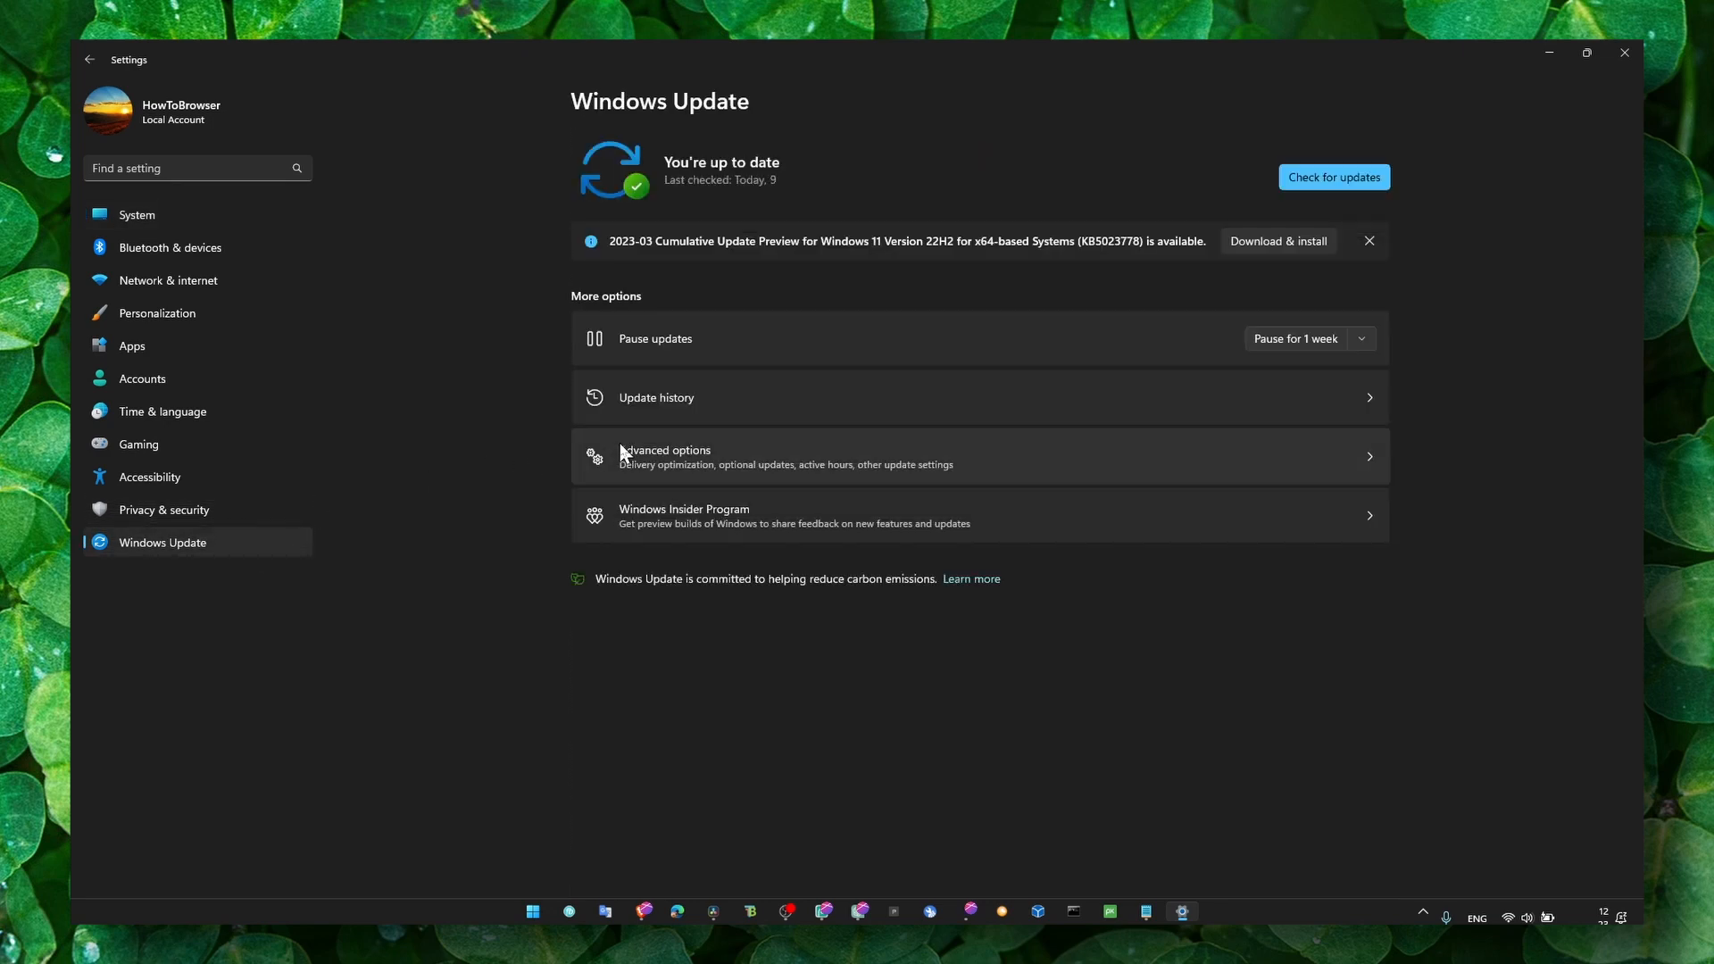
pyautogui.click(664, 455)
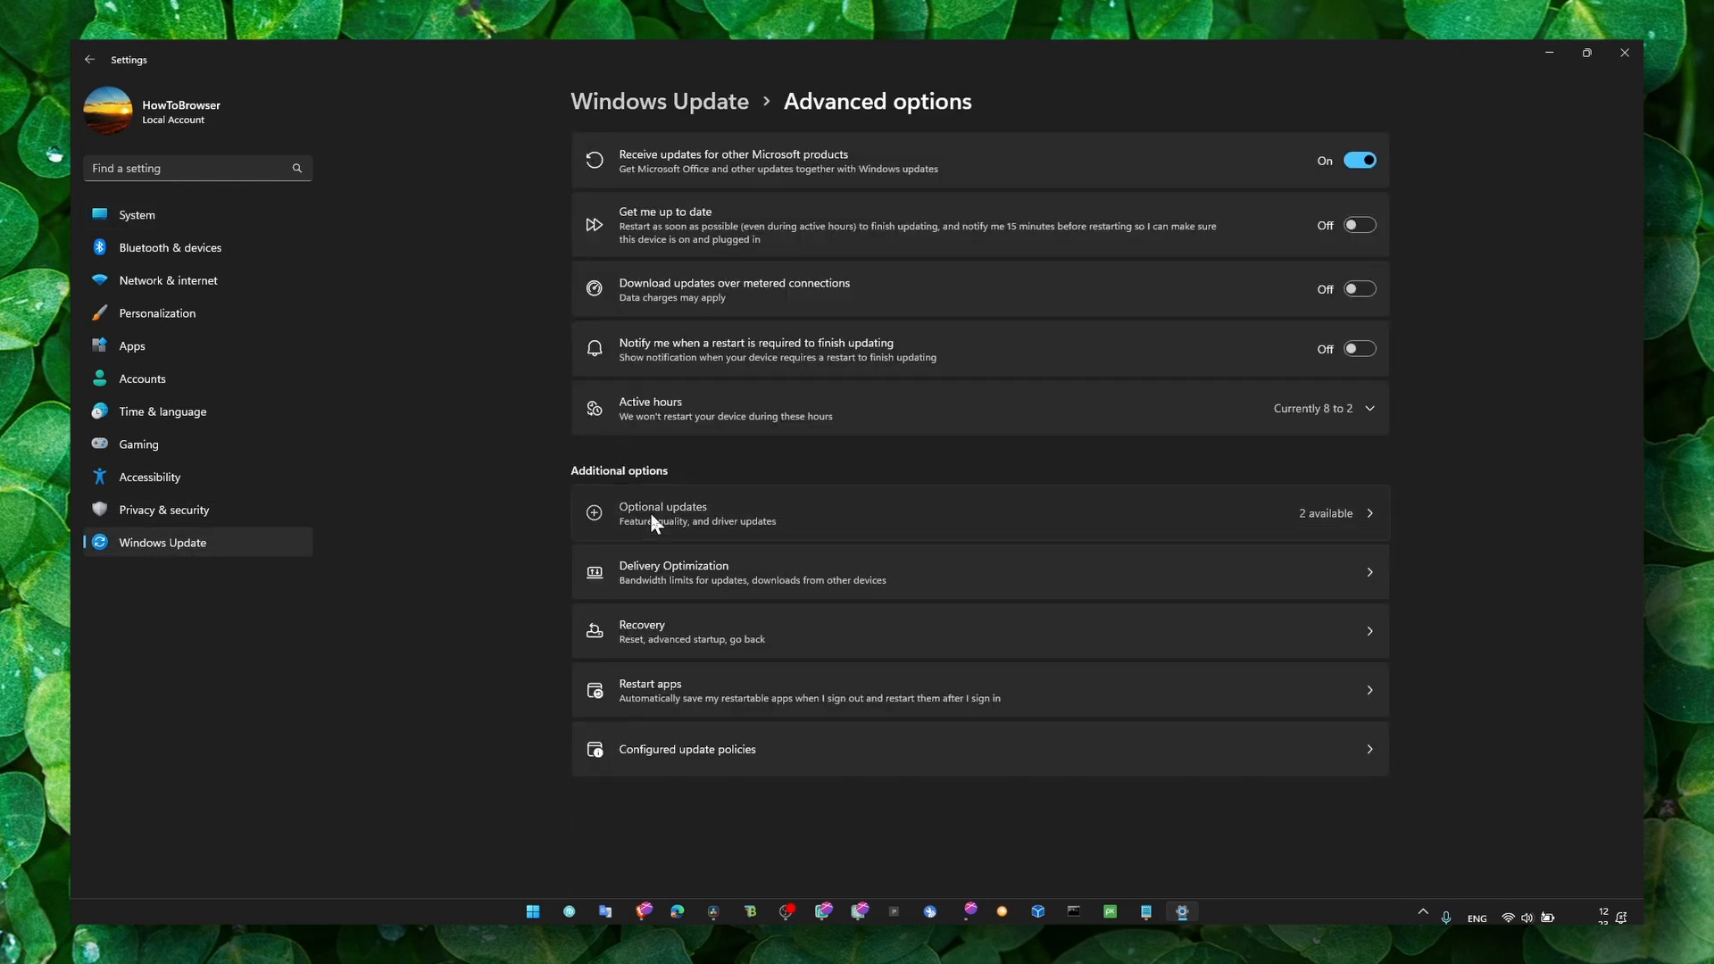
pyautogui.click(662, 512)
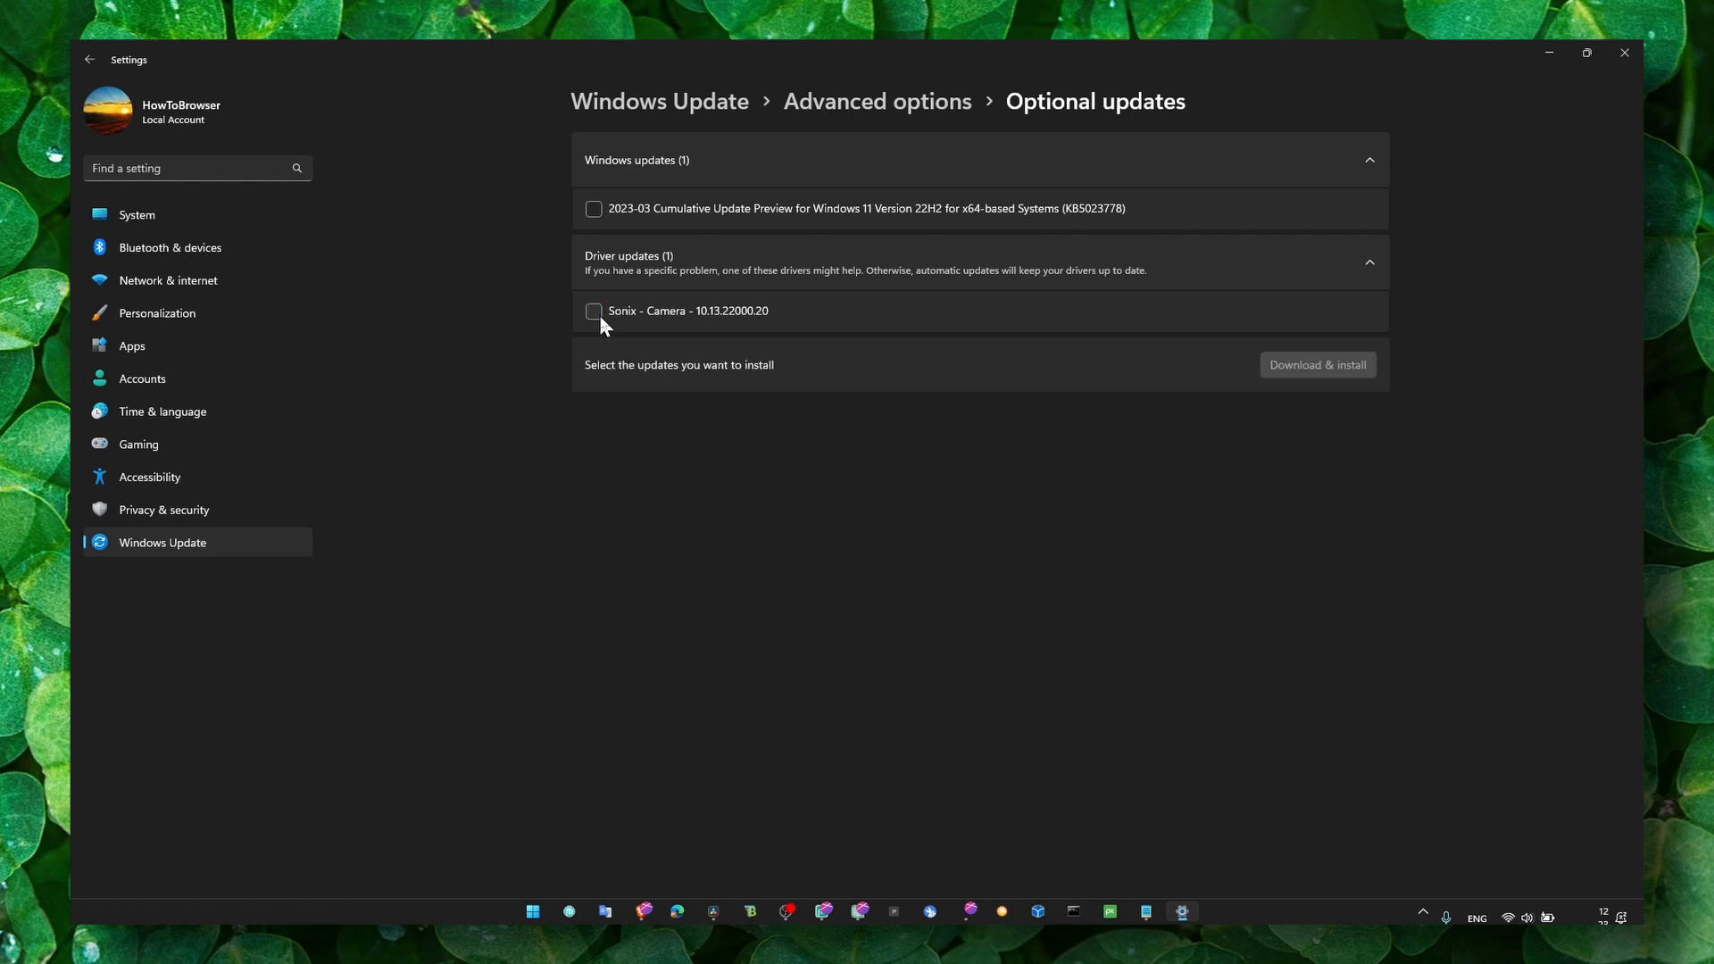
pyautogui.click(592, 311)
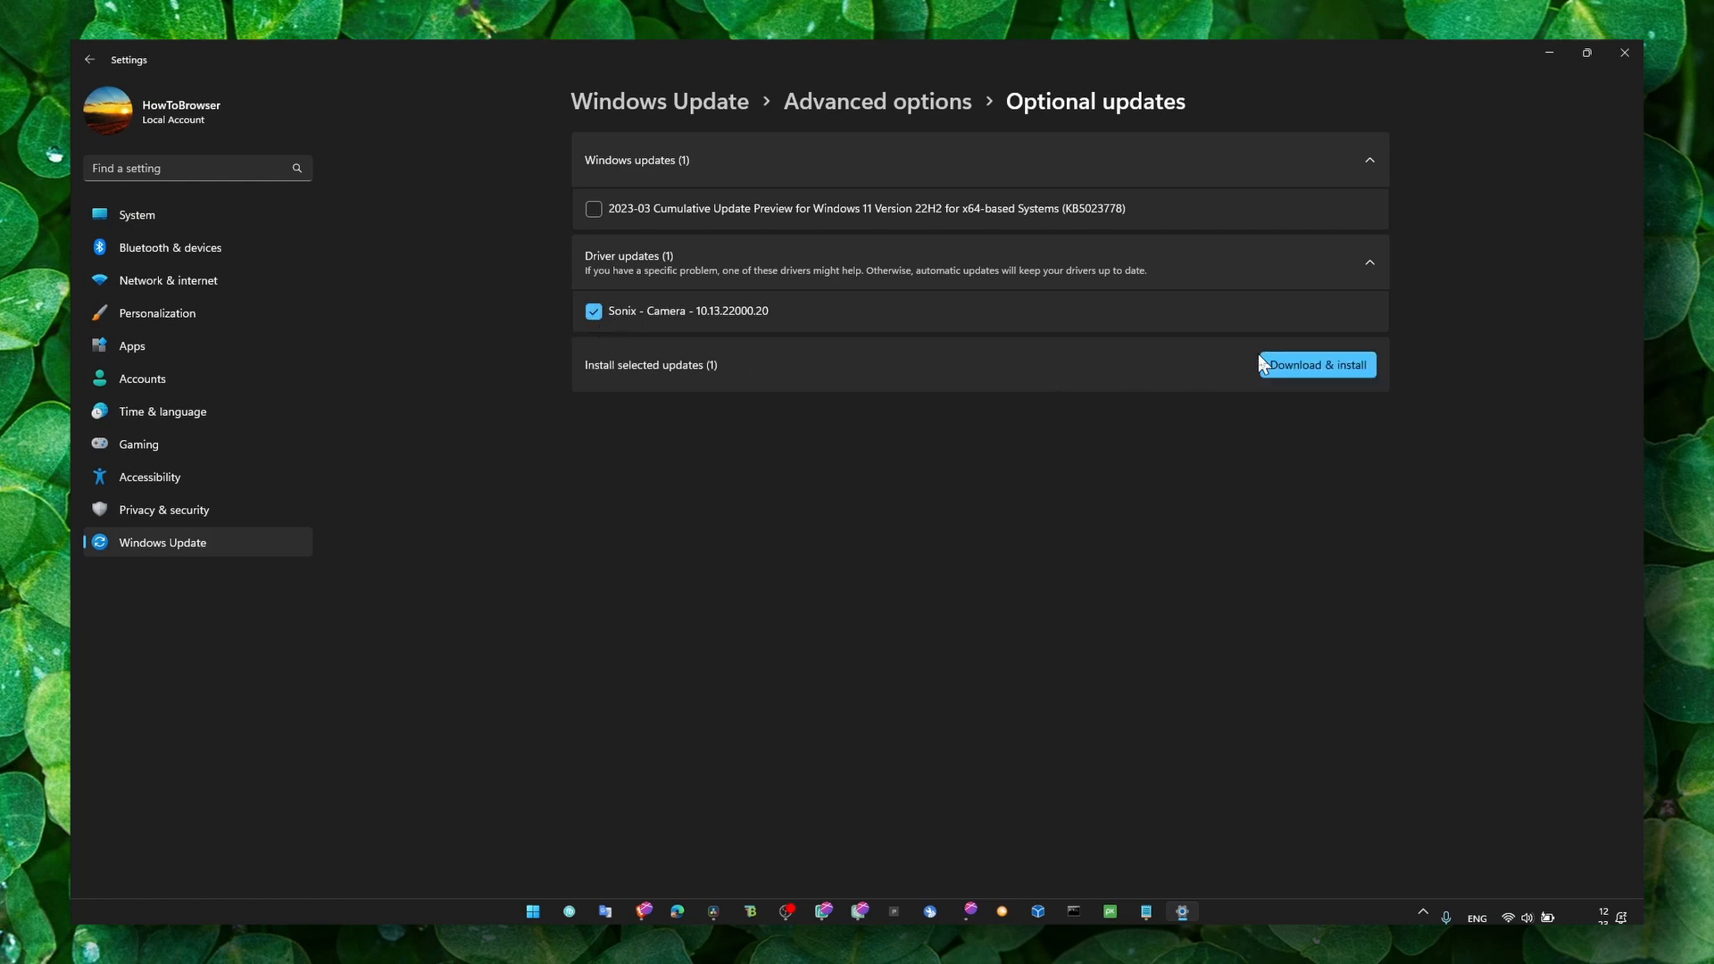
pyautogui.moveTo(737, 332)
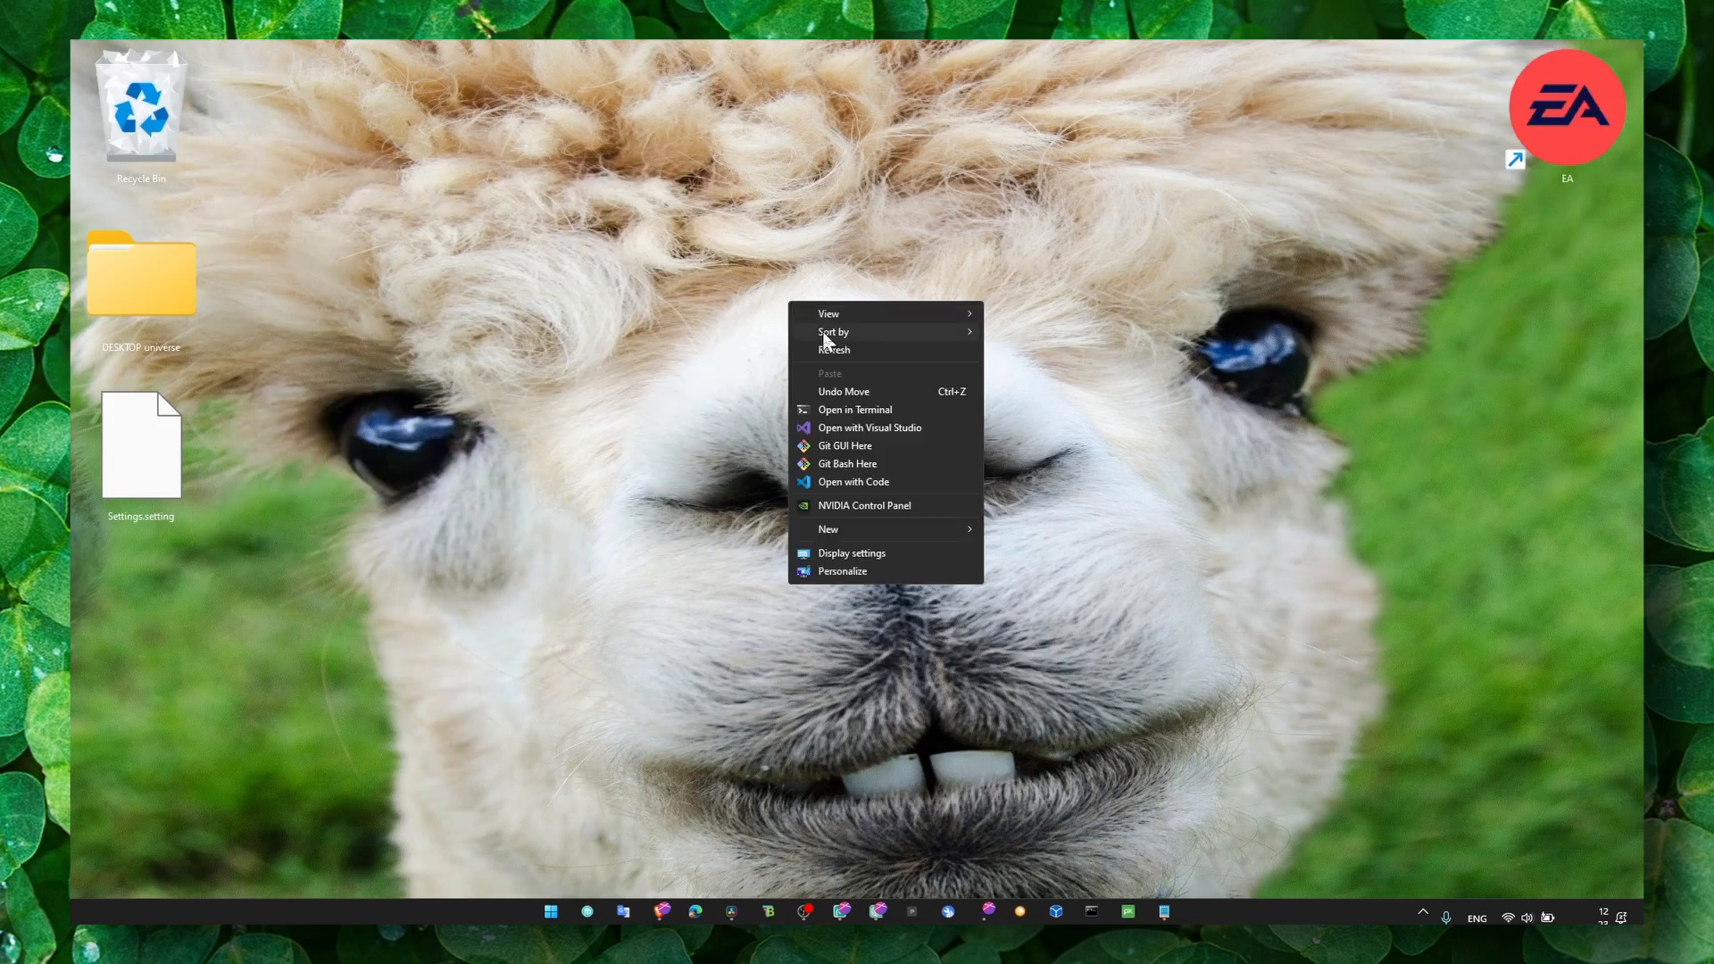
# Dismiss the desktop context menu and reopen the 'How to Fix Last of Us Audio Issues' notes.
pyautogui.click(886, 448)
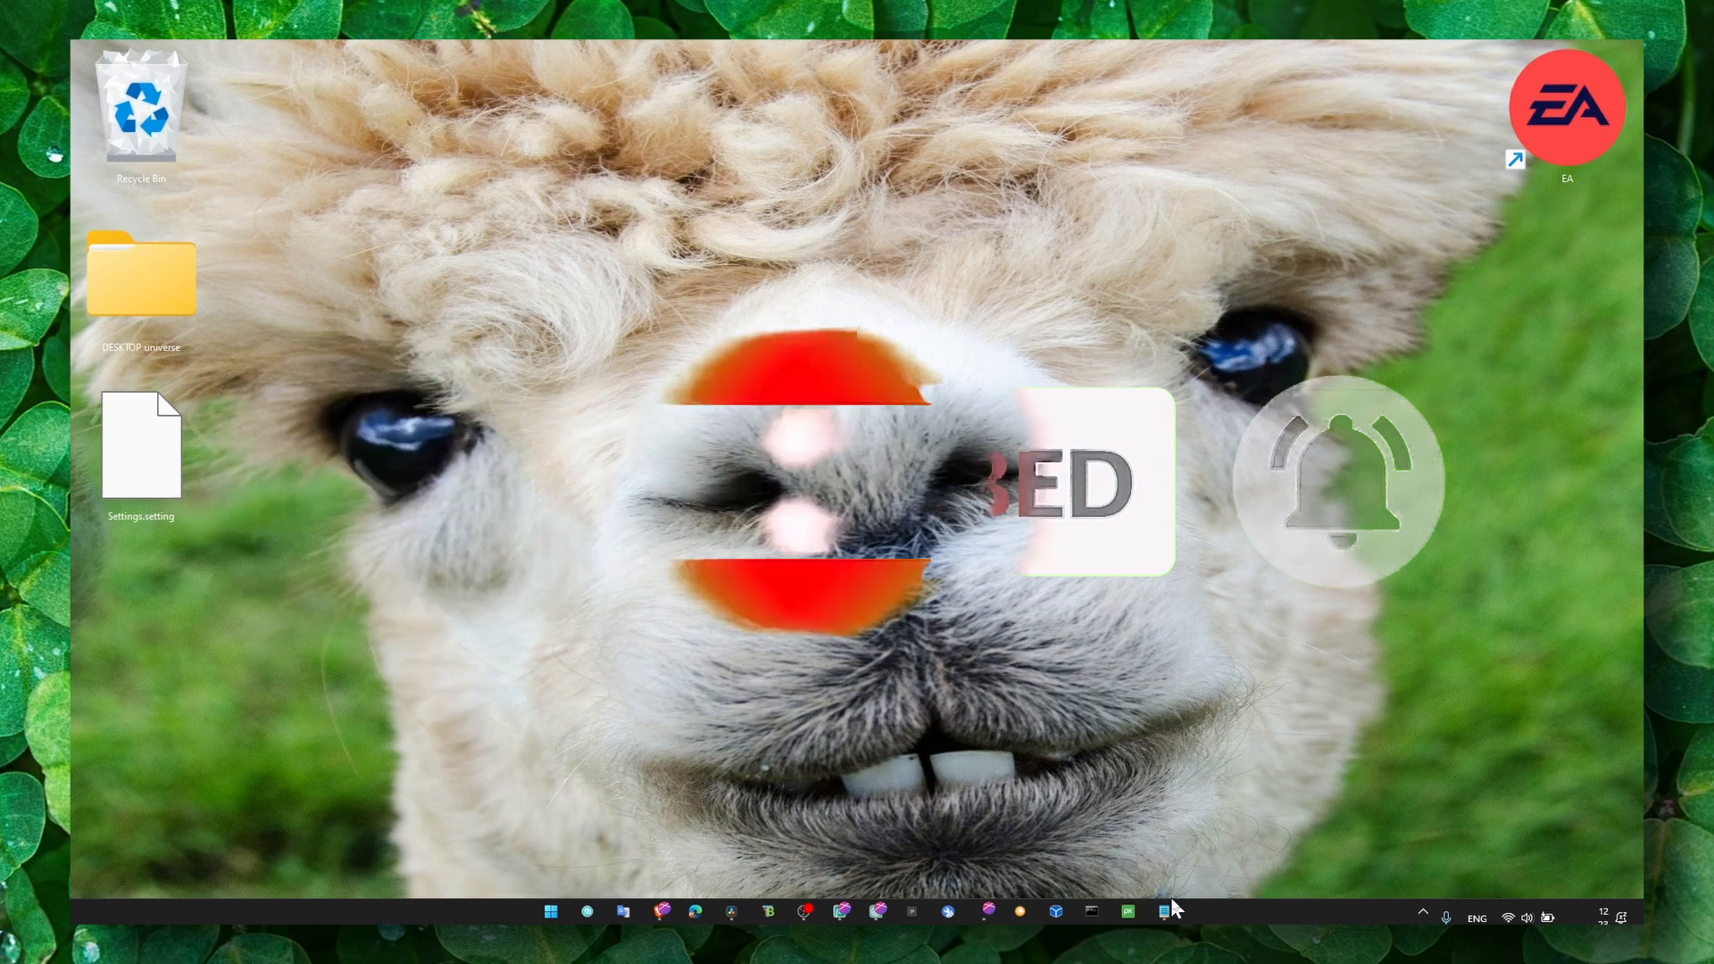
pyautogui.click(1162, 910)
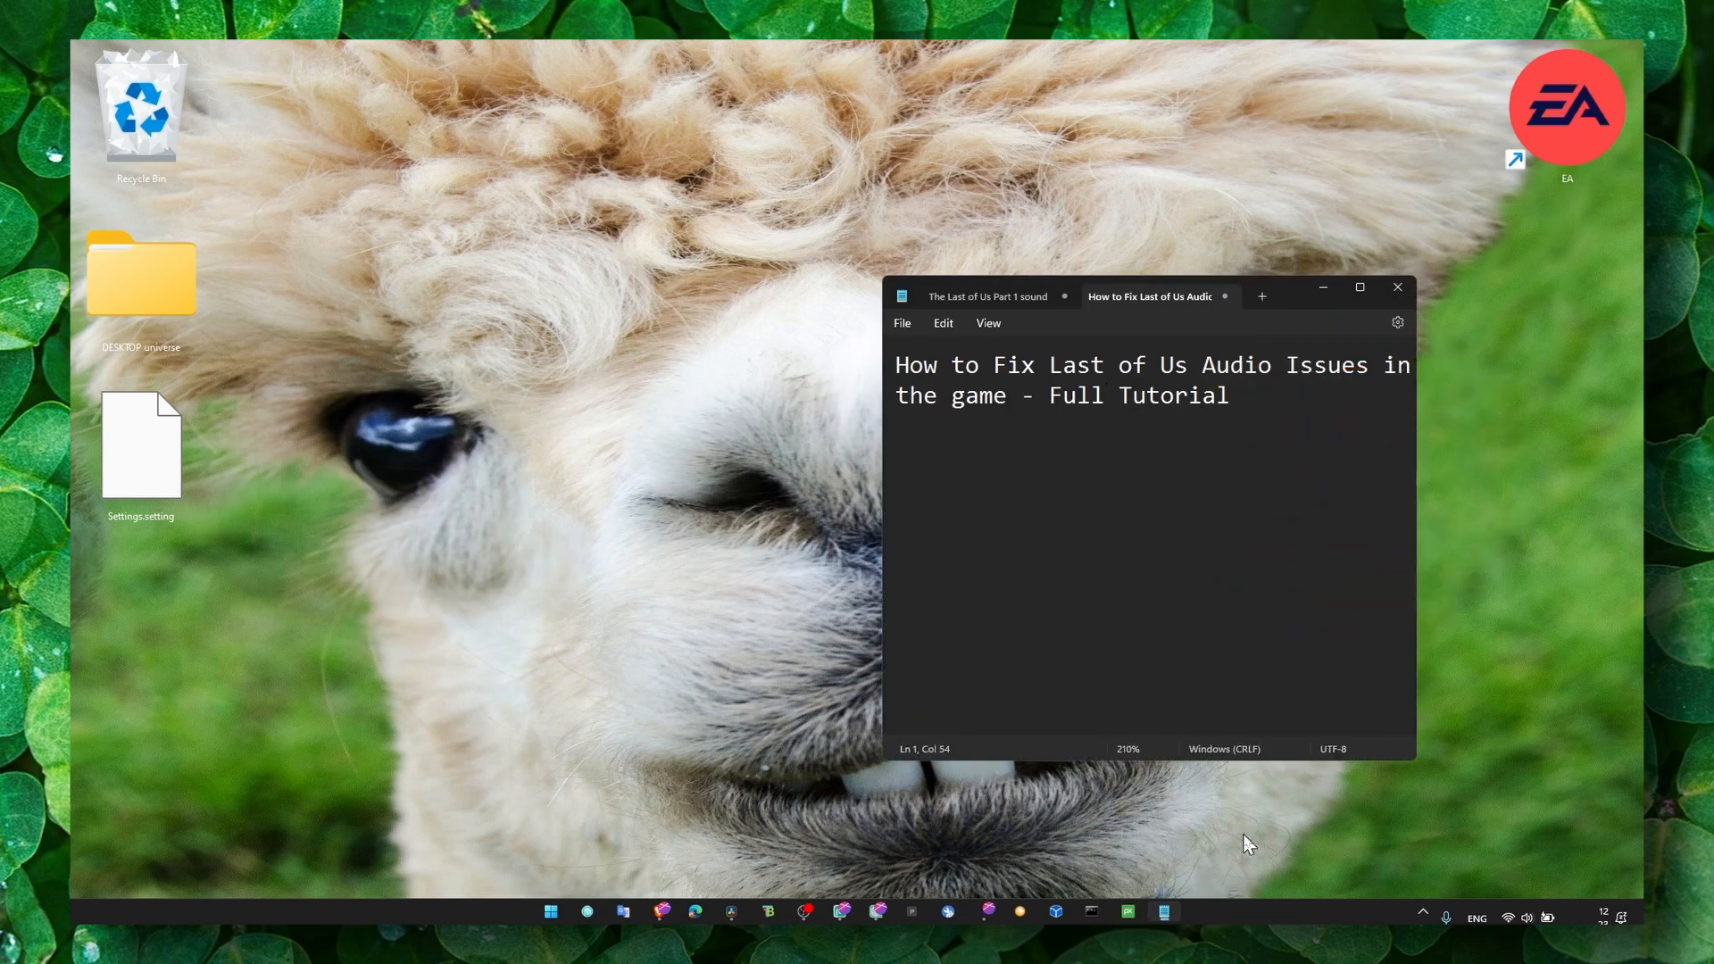